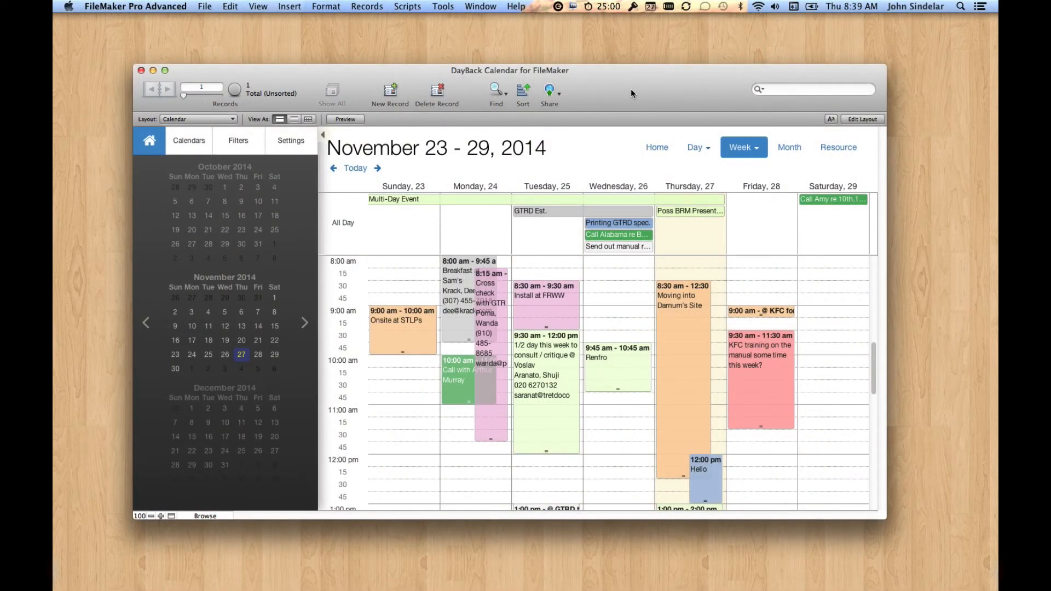
mouse_move(622, 356)
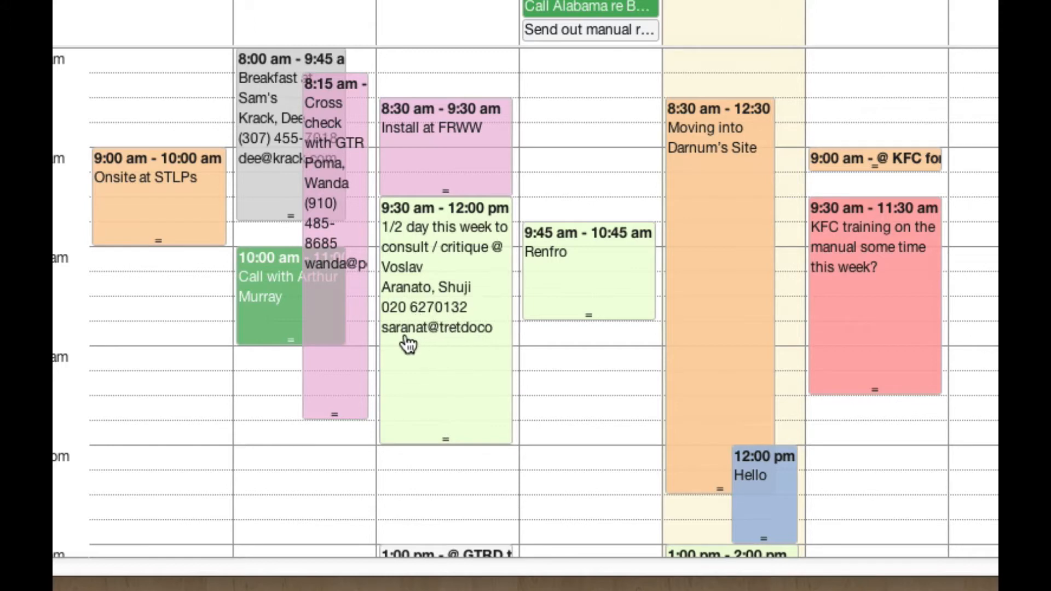
mouse_move(469, 339)
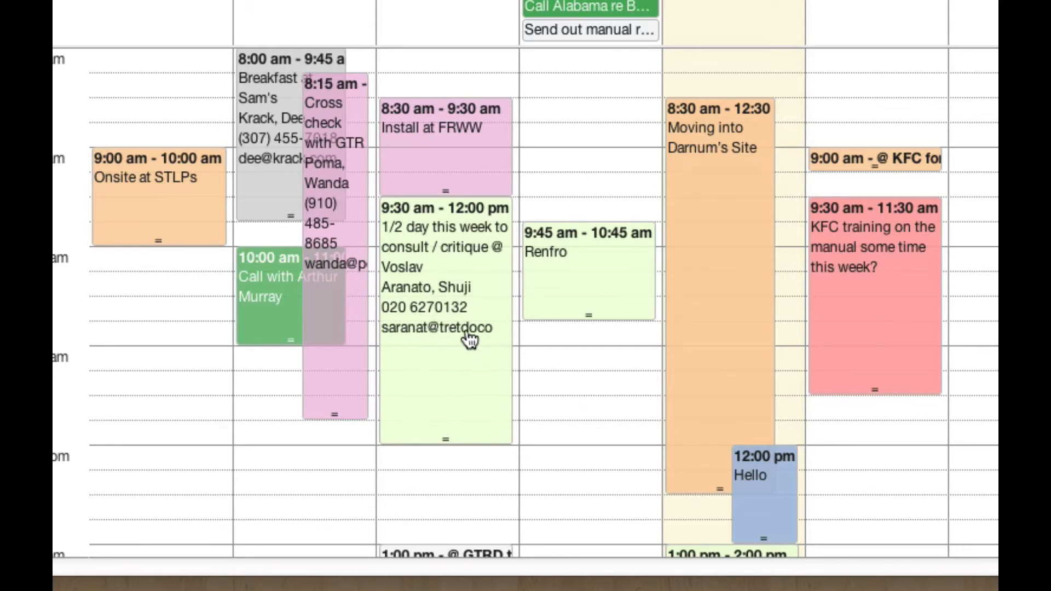
mouse_move(482, 264)
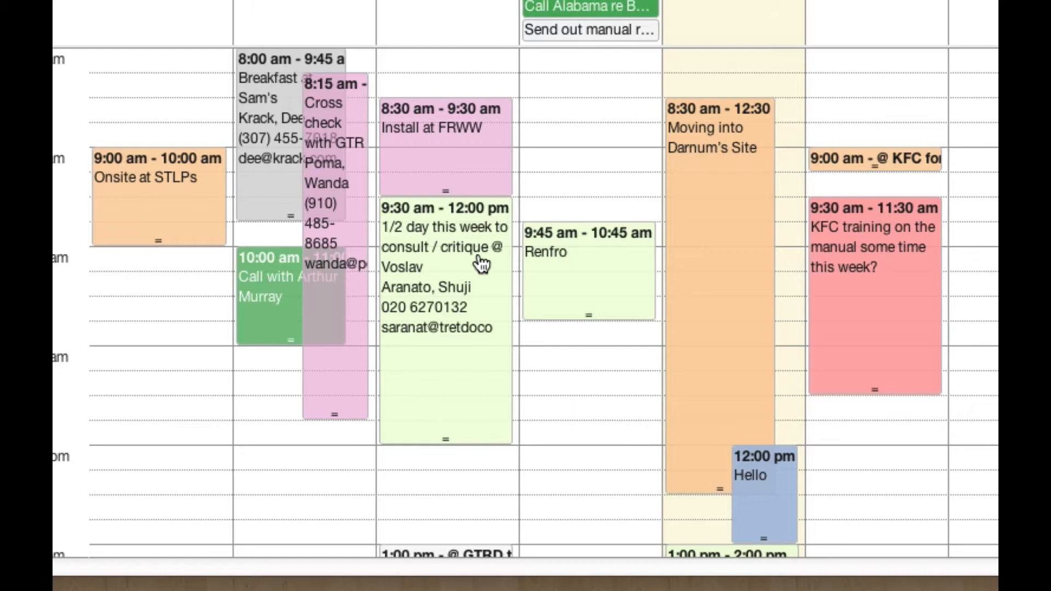
mouse_move(482, 356)
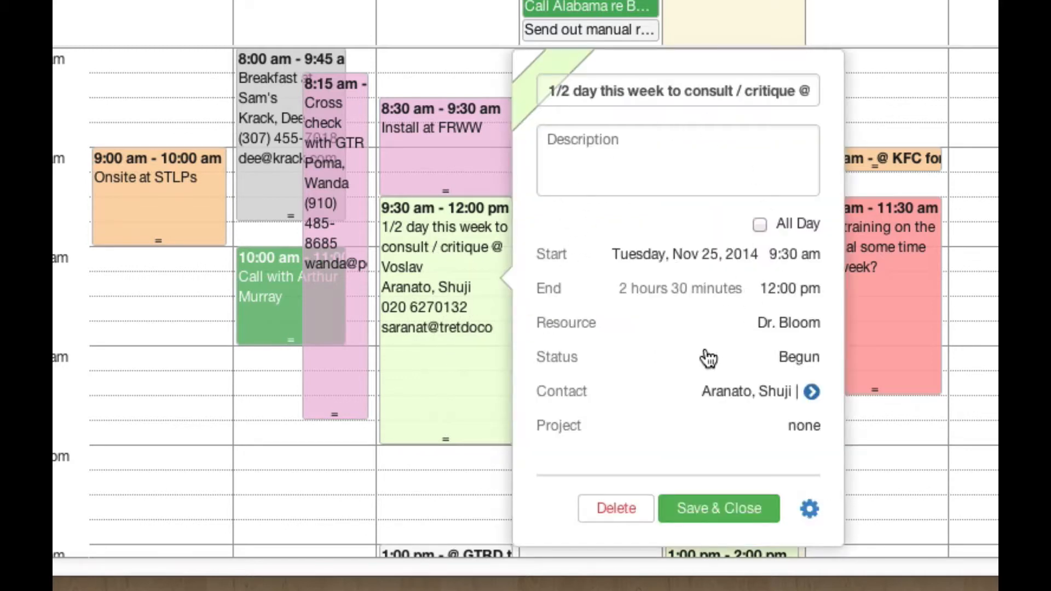
mouse_move(751, 284)
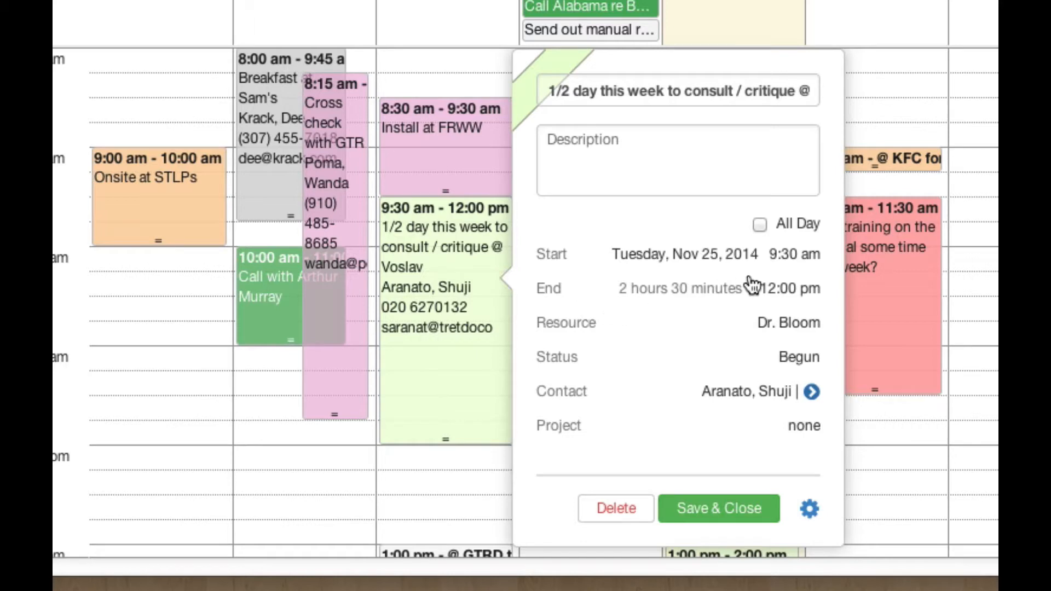
mouse_move(552, 427)
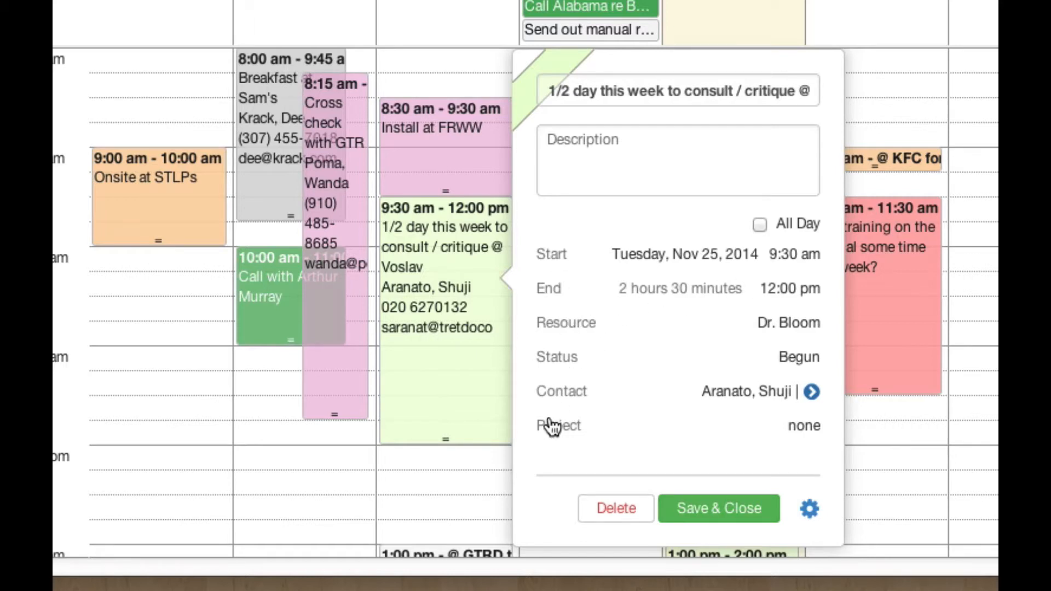
mouse_move(718, 337)
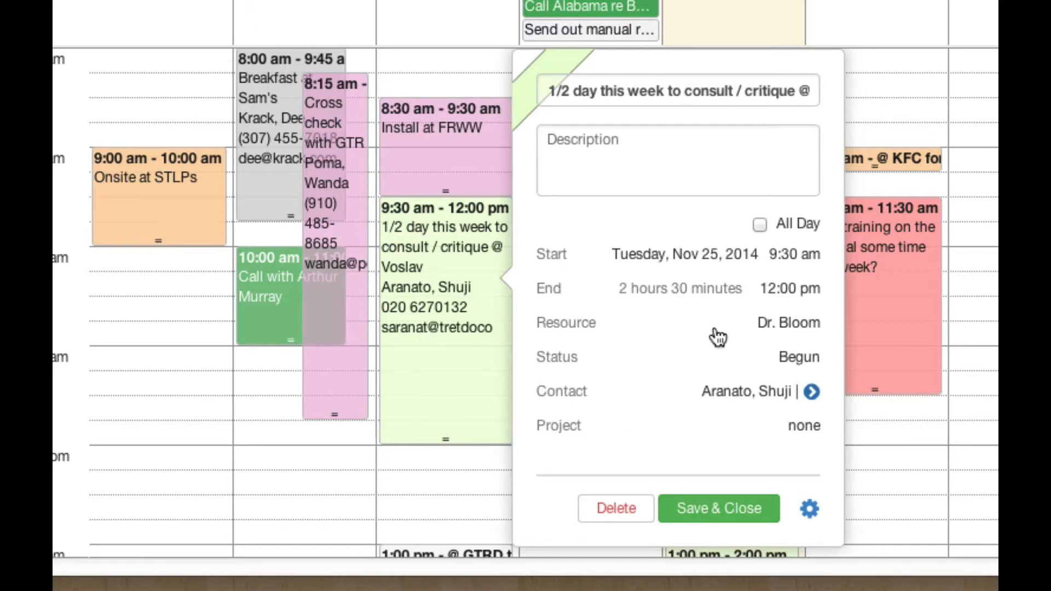
Show the Cross check with GTR event's details with the Call your own scripts panel revealed.
click(677, 160)
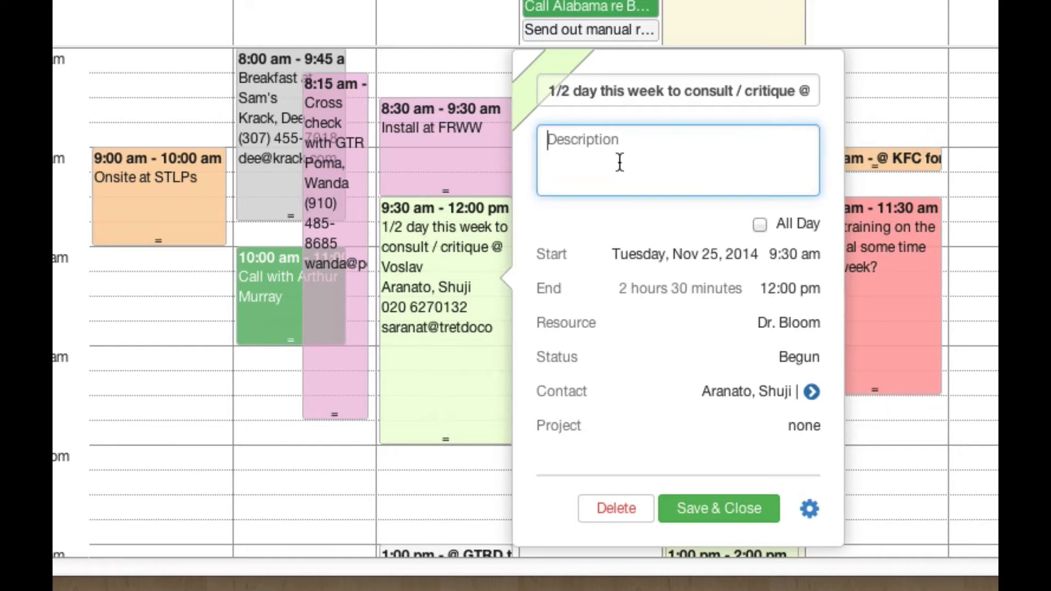
mouse_move(776, 488)
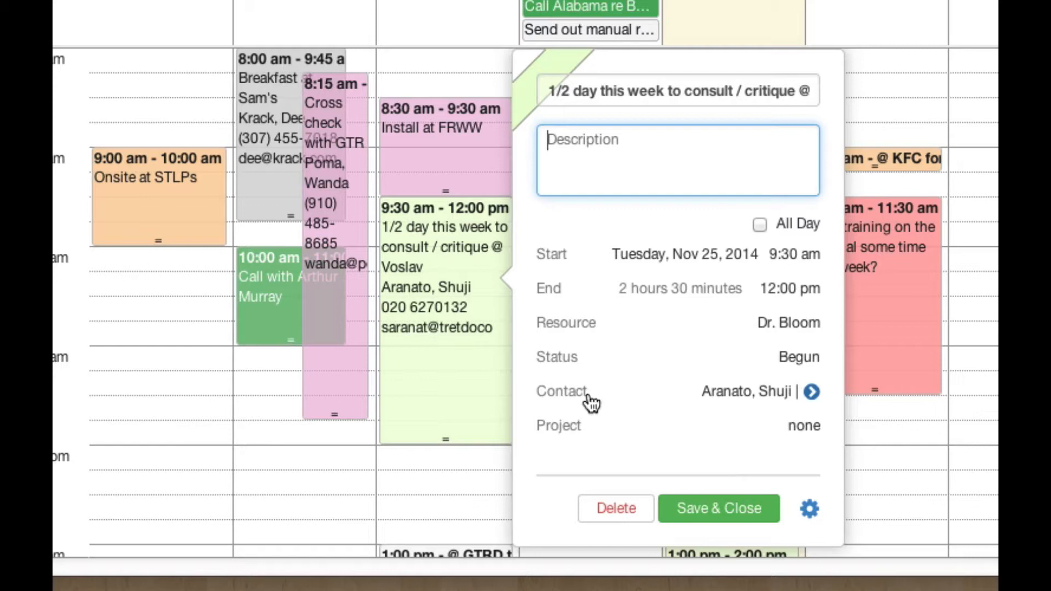
mouse_move(673, 480)
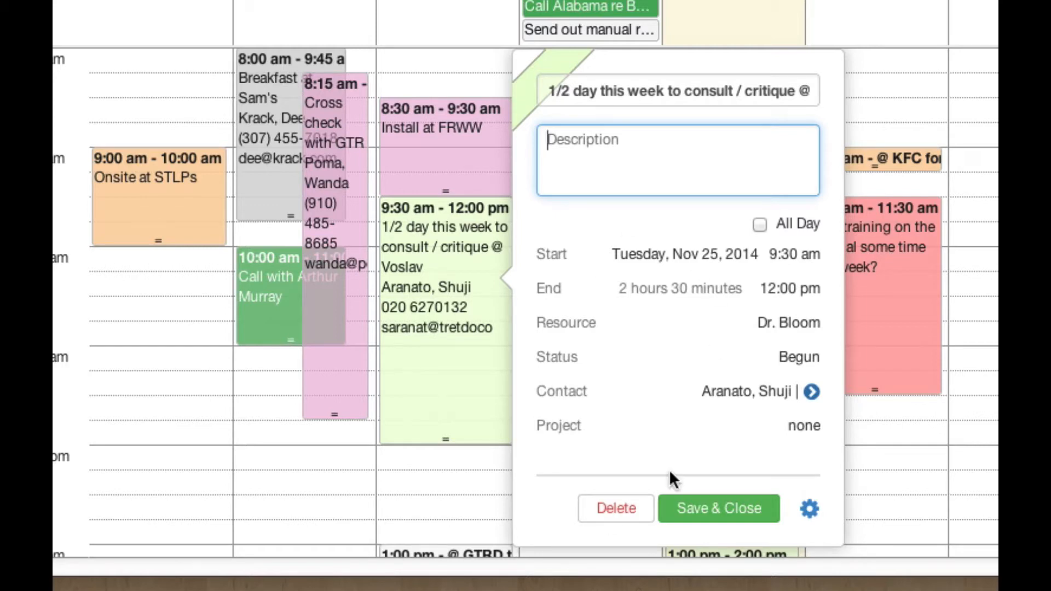
mouse_move(483, 329)
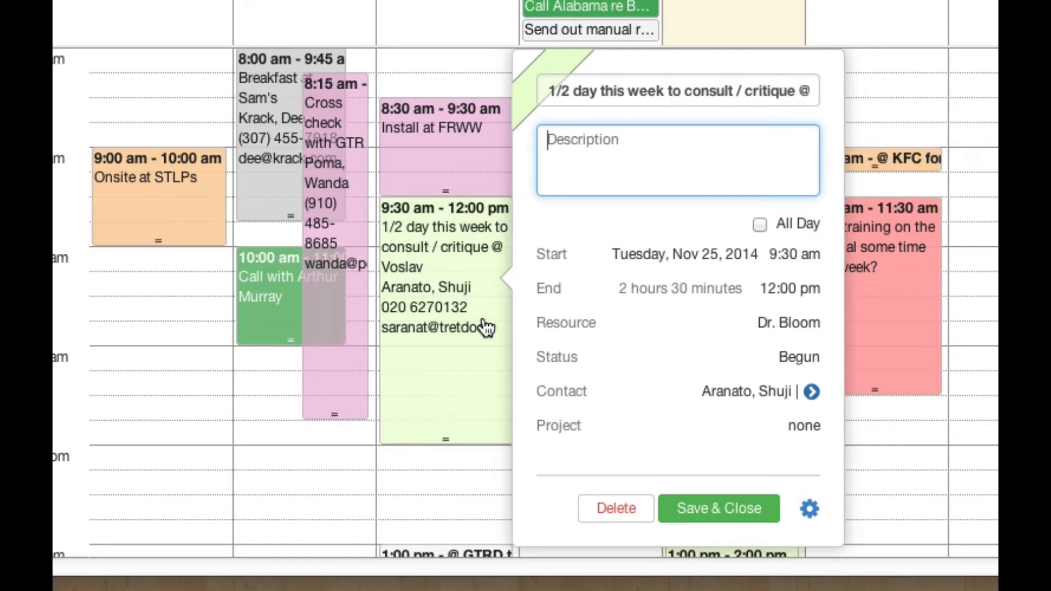
mouse_move(448, 428)
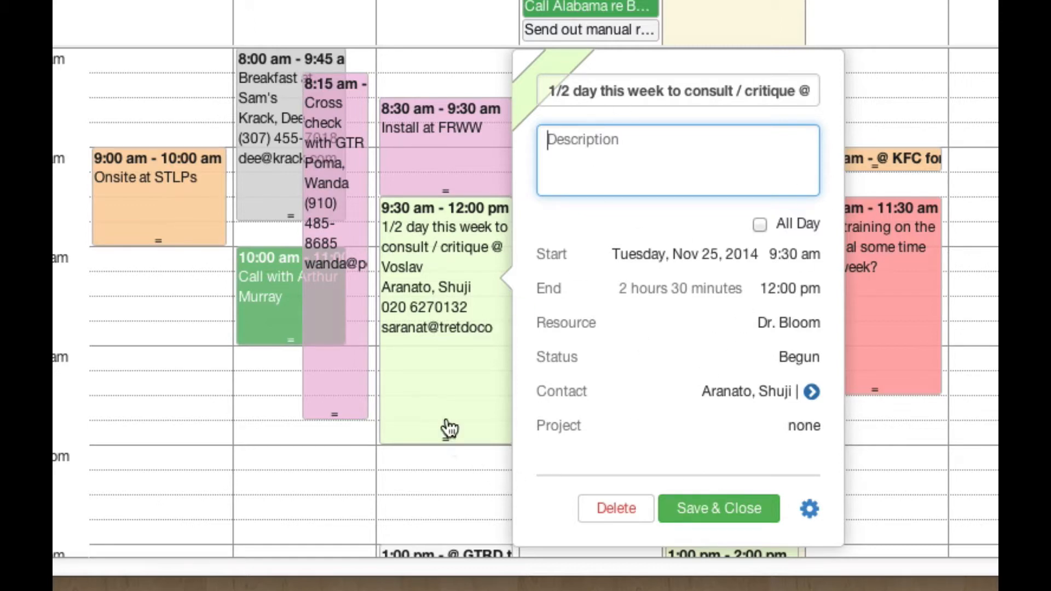
mouse_move(483, 121)
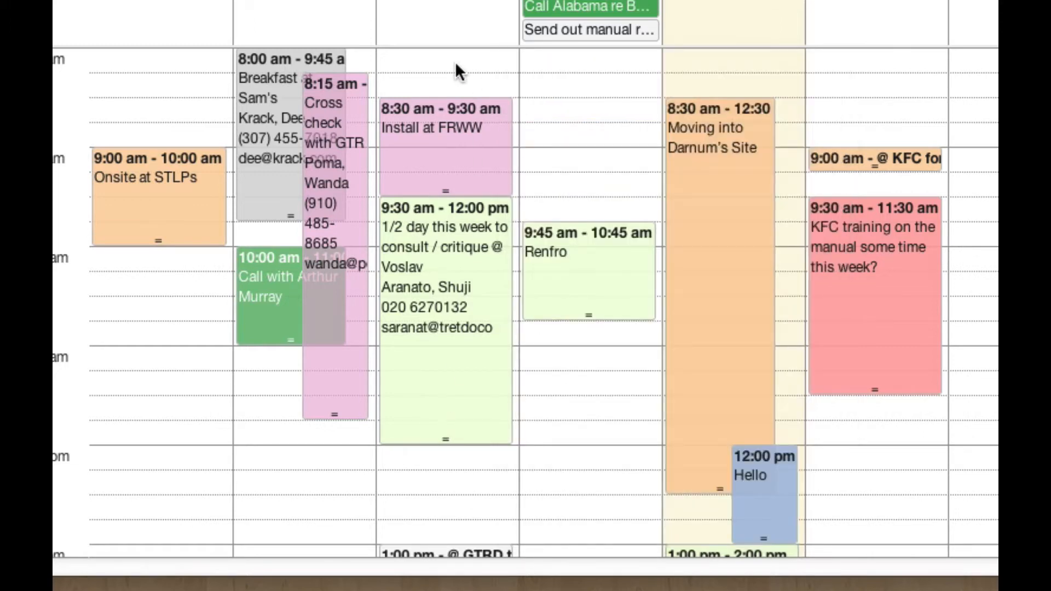
mouse_move(341, 115)
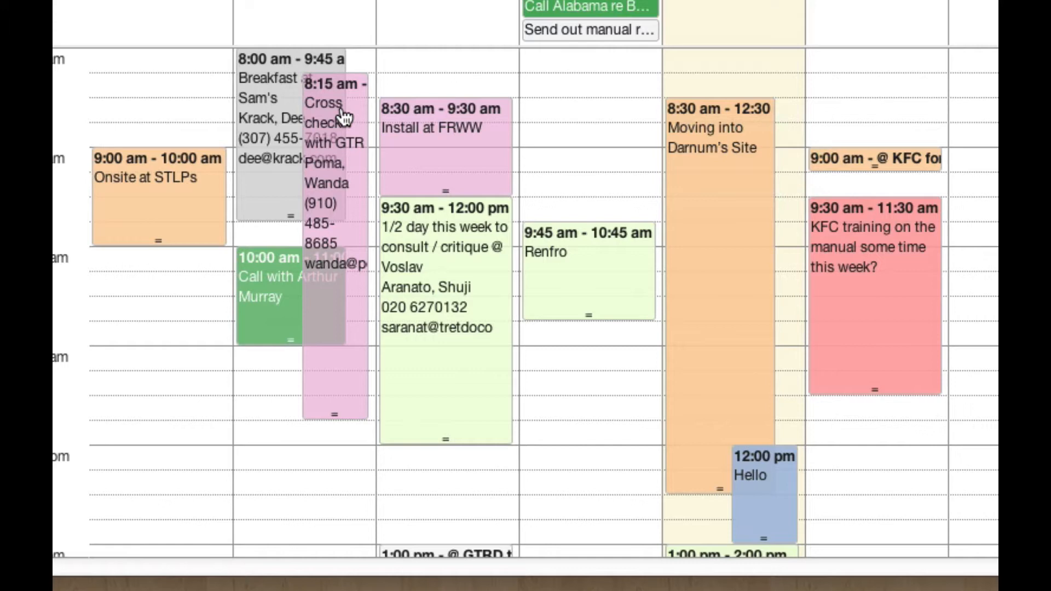
click(333, 114)
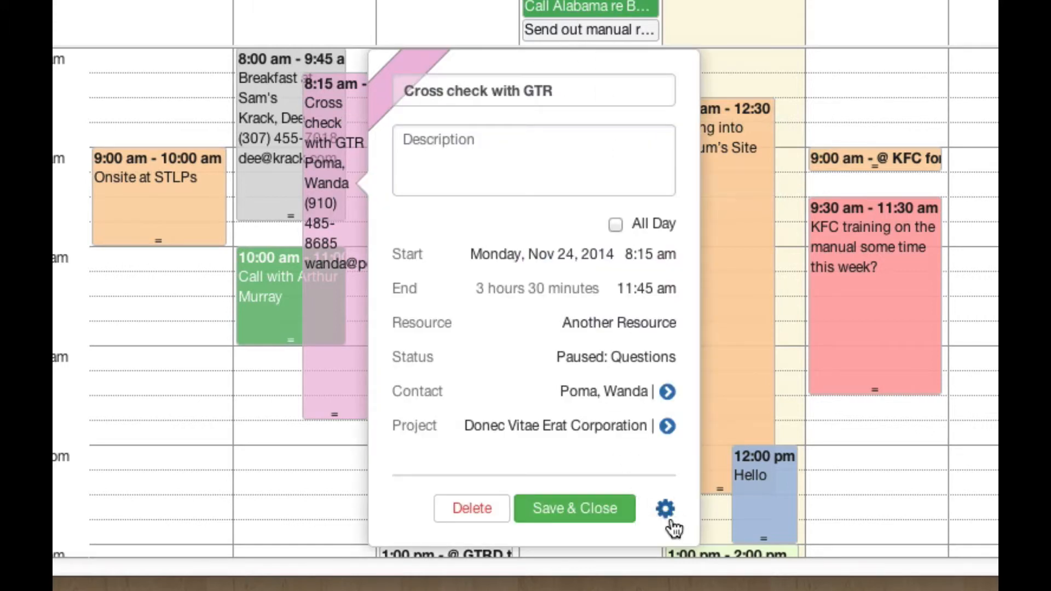
click(665, 508)
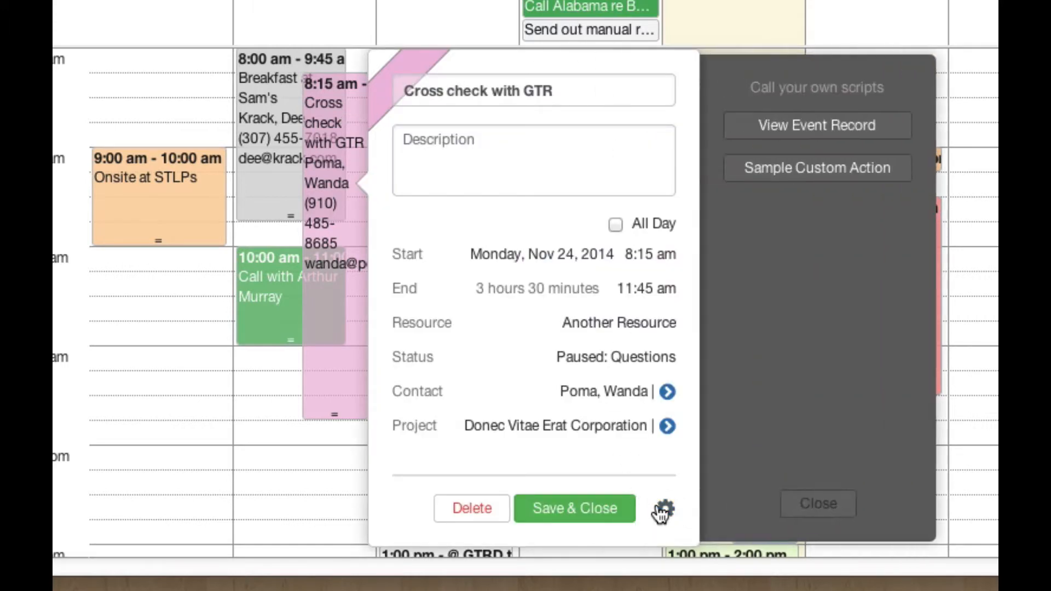
mouse_move(868, 141)
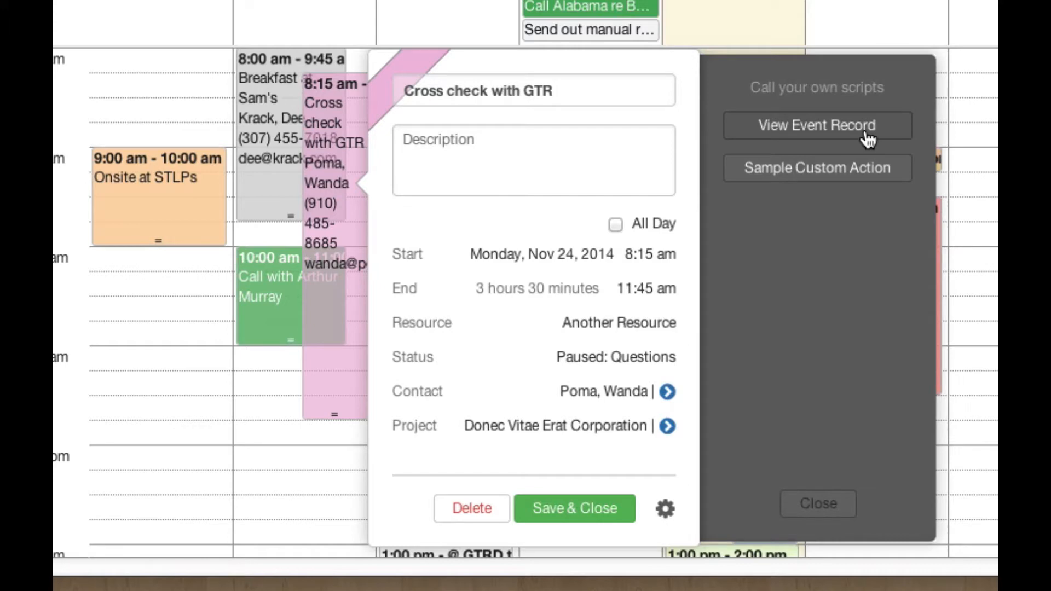
mouse_move(937, 139)
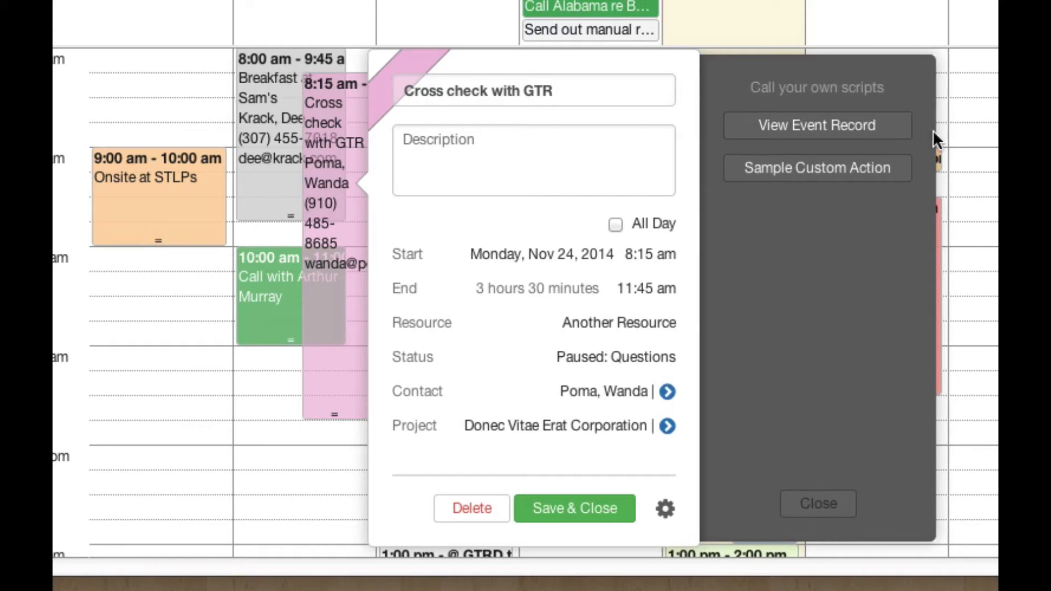
mouse_move(812, 383)
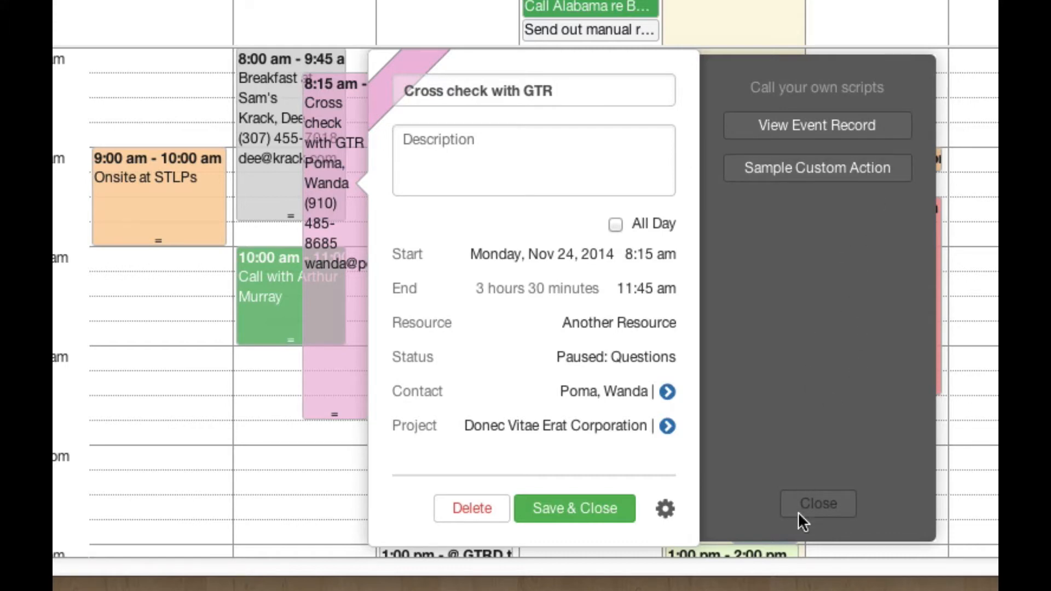
mouse_move(771, 211)
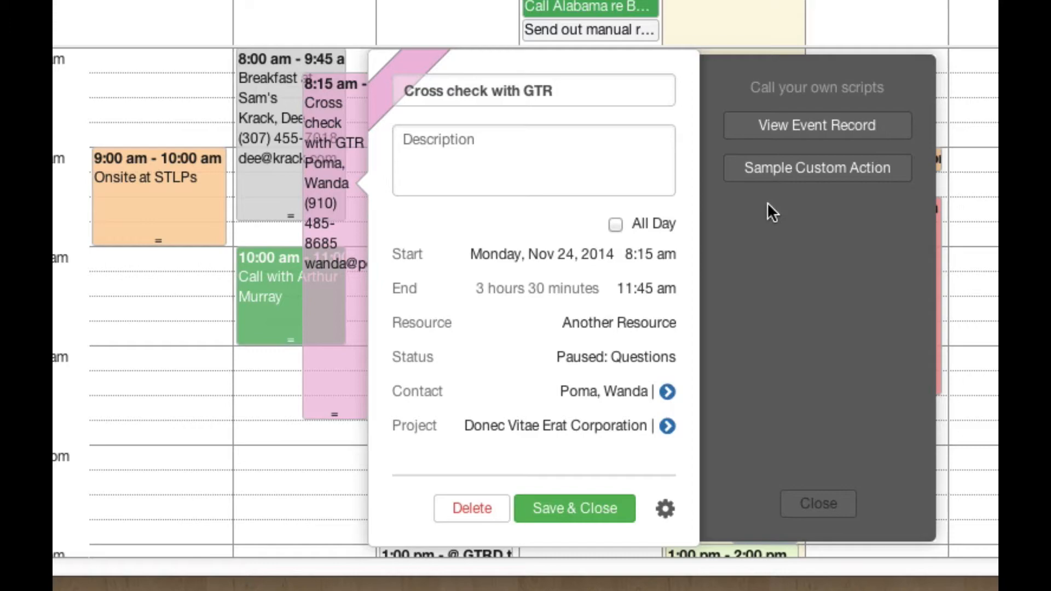
mouse_move(808, 141)
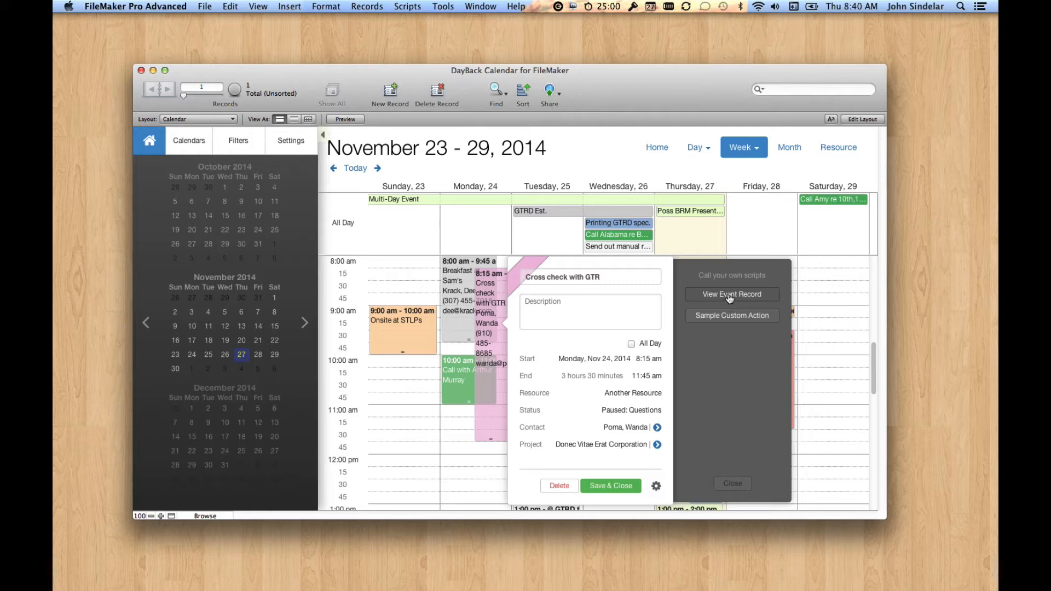
View the Cross check with GTR event in the own FileMaker layout and come back to the week calendar.
click(731, 294)
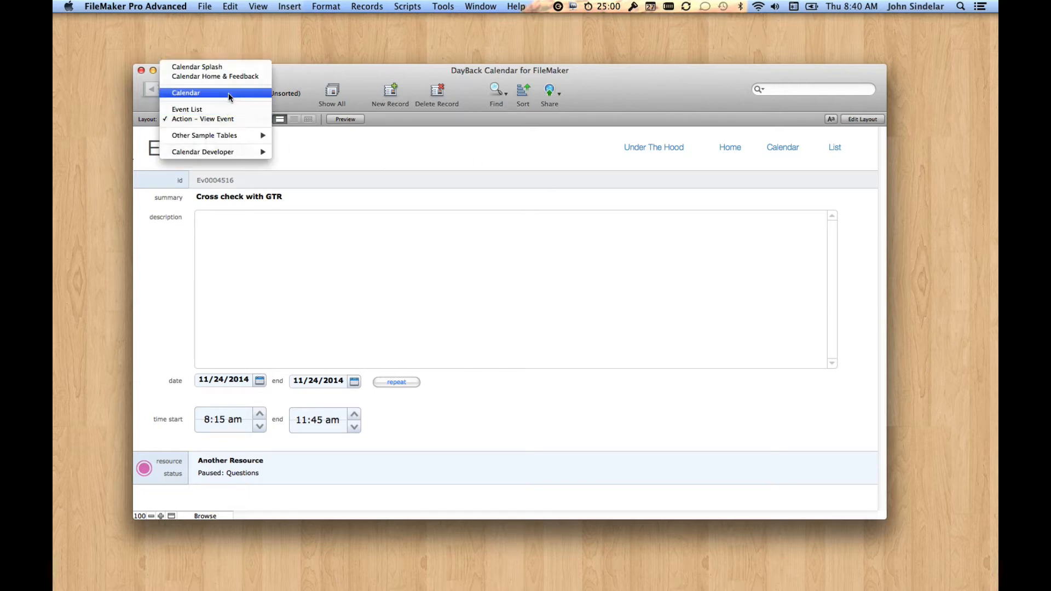
click(186, 92)
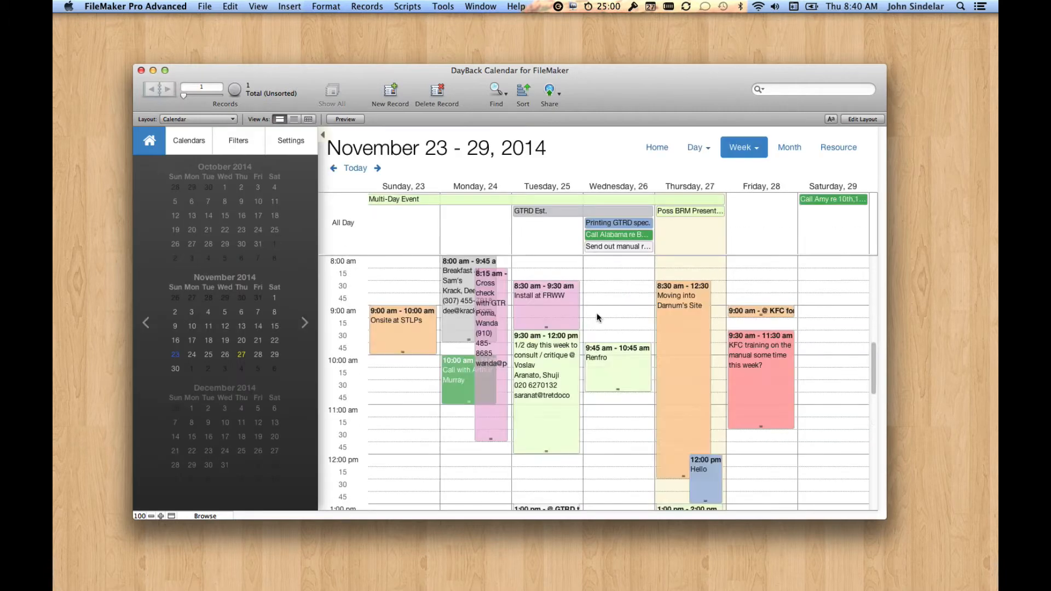
click(489, 288)
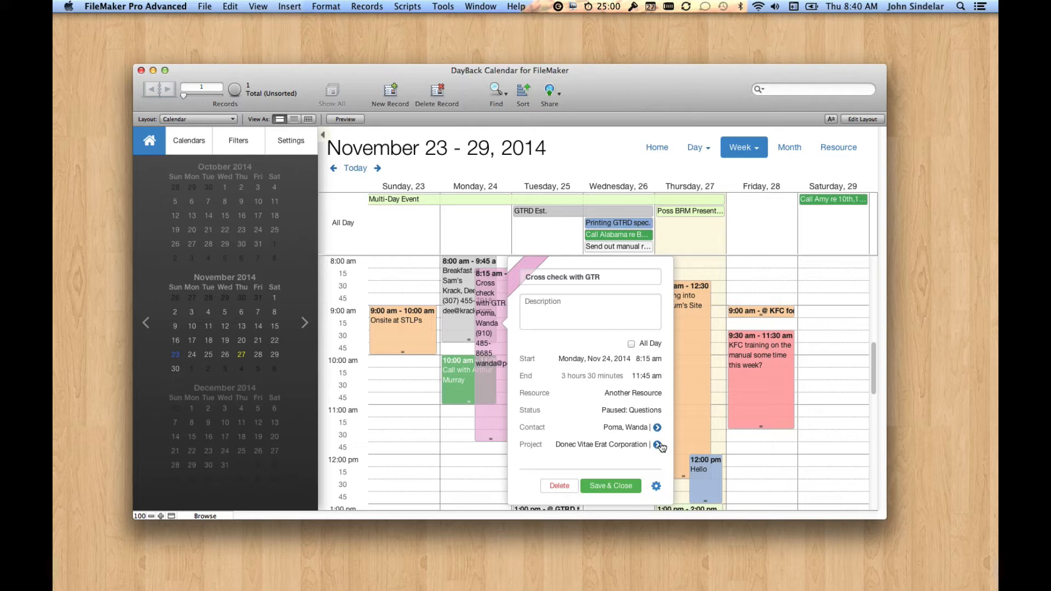
Visit the linked Donec Vitae Erat Corporation project record, then return to the Calendar layout.
click(659, 445)
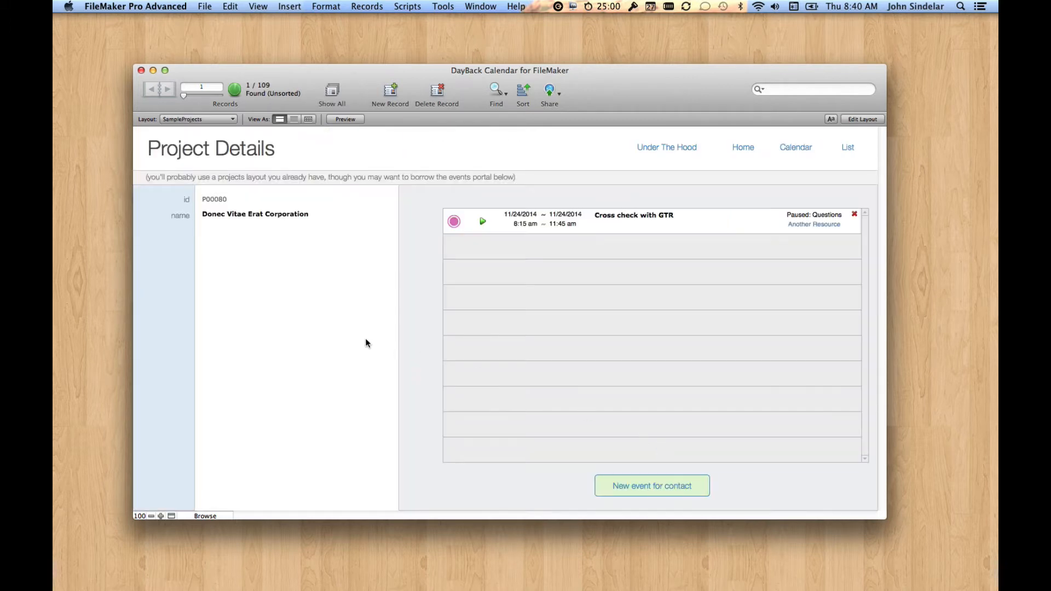
mouse_move(293, 141)
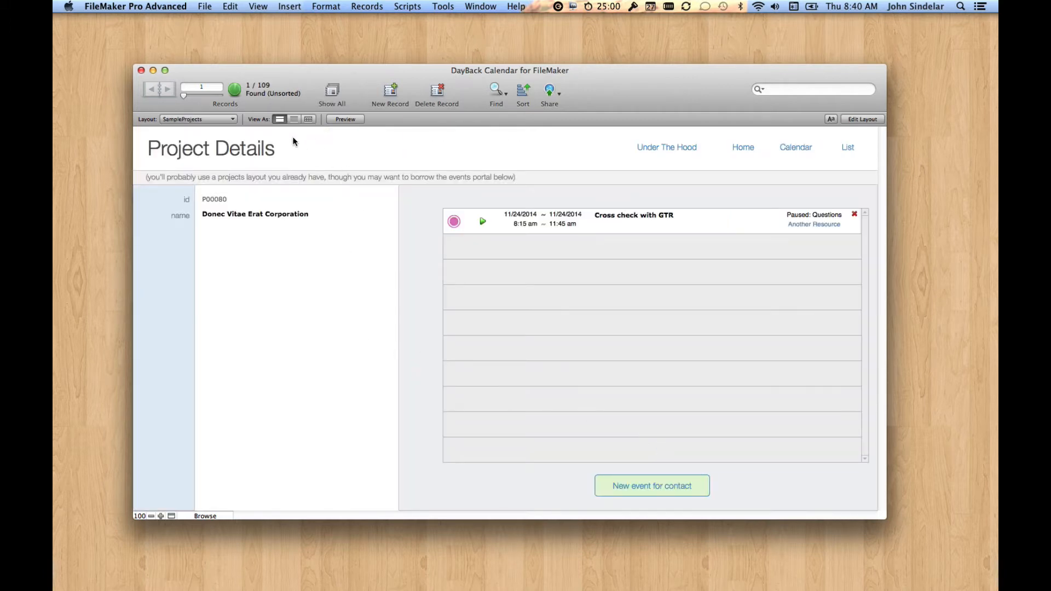
click(197, 118)
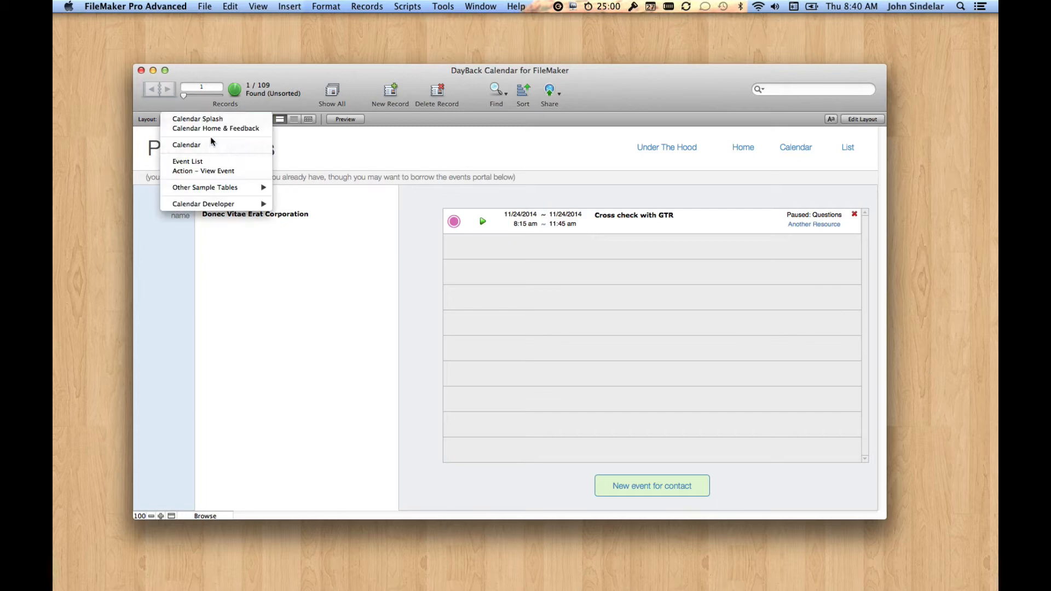
click(187, 145)
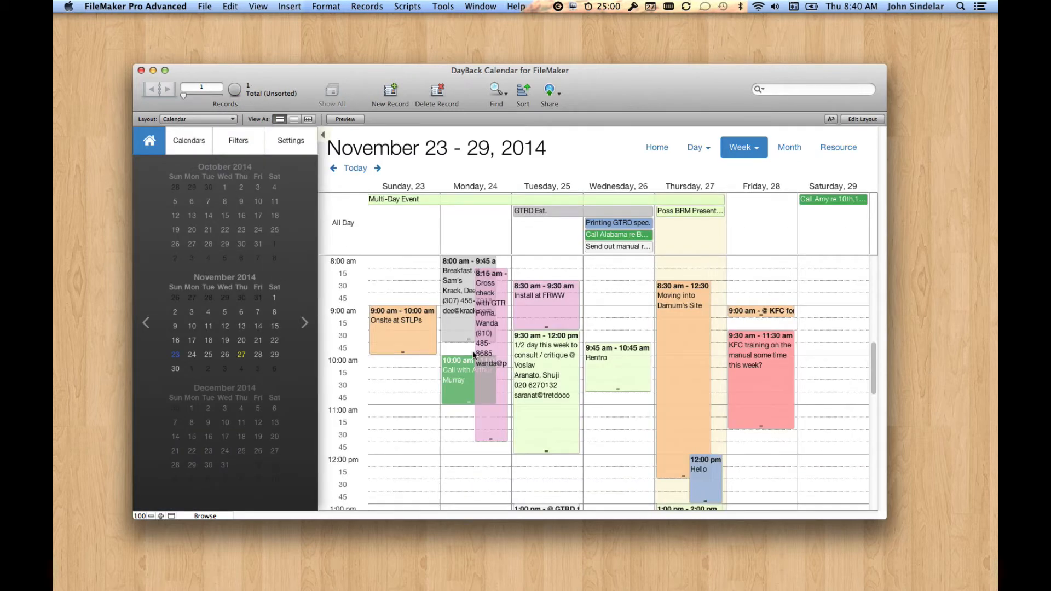
mouse_move(496, 329)
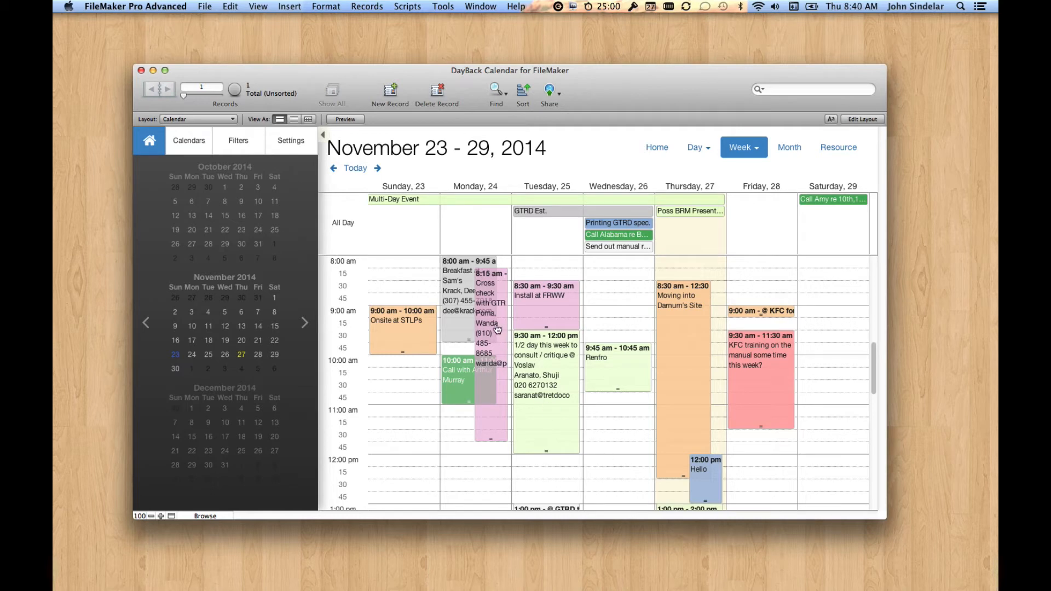
click(489, 303)
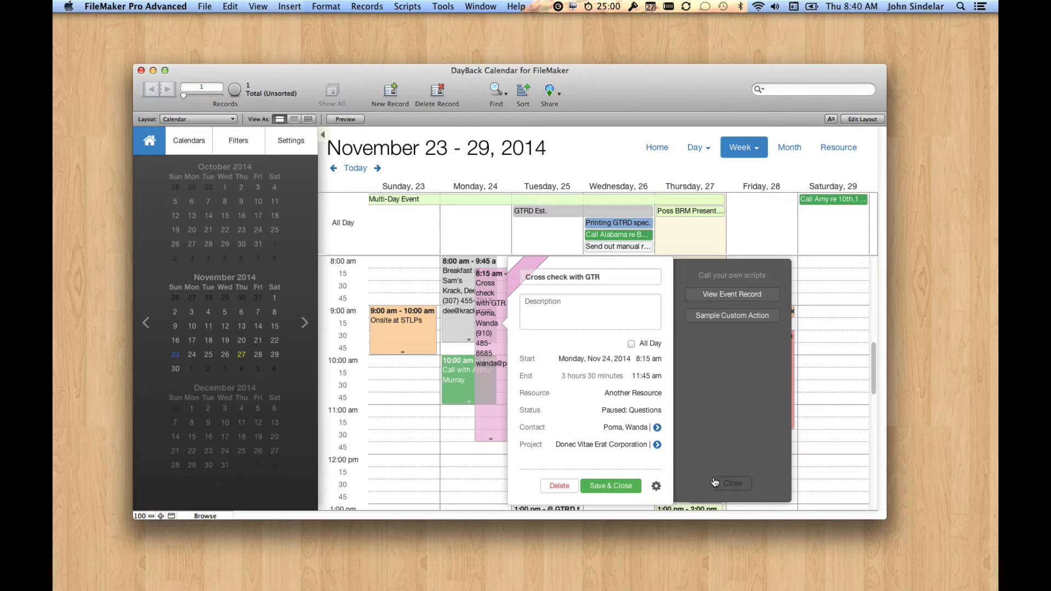
mouse_move(710, 296)
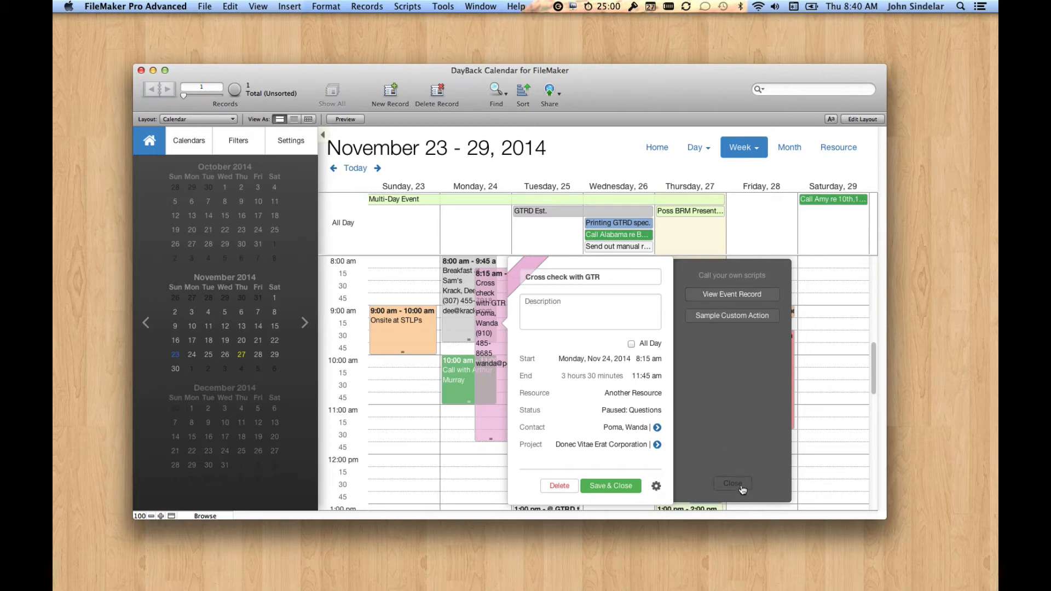
click(732, 482)
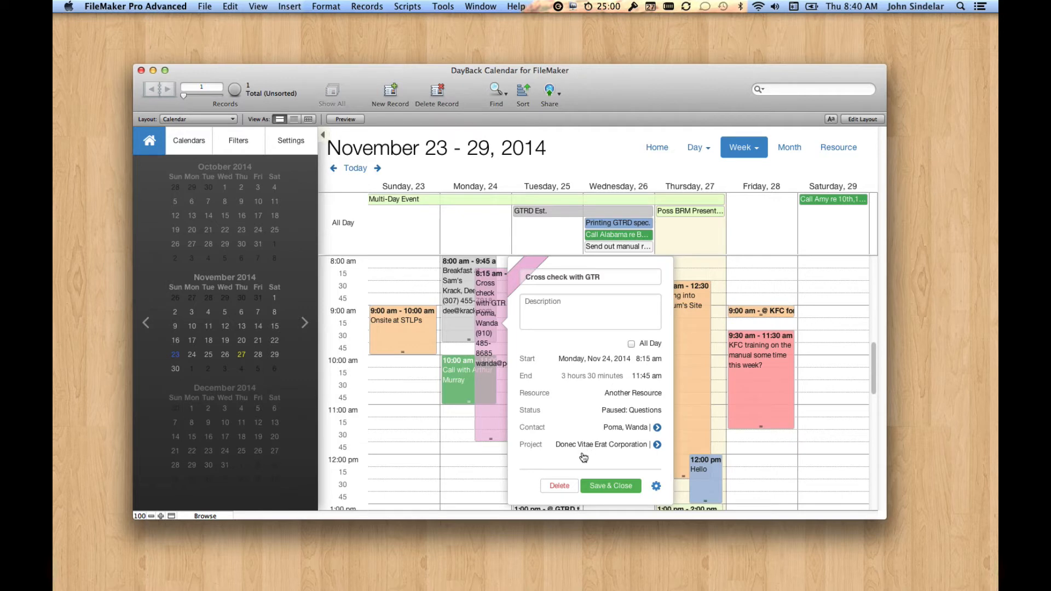
click(610, 486)
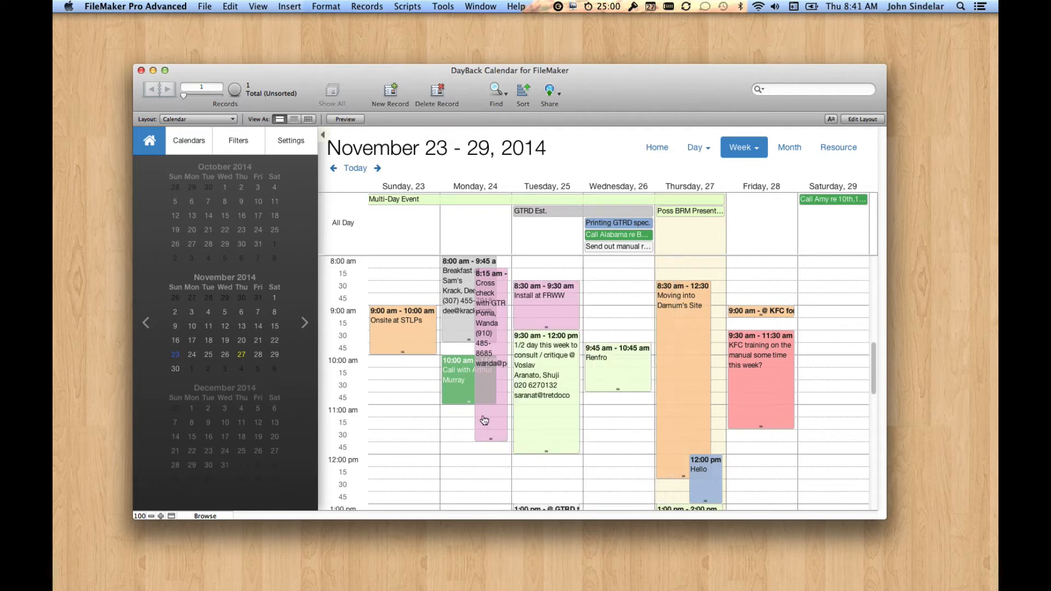
mouse_move(449, 23)
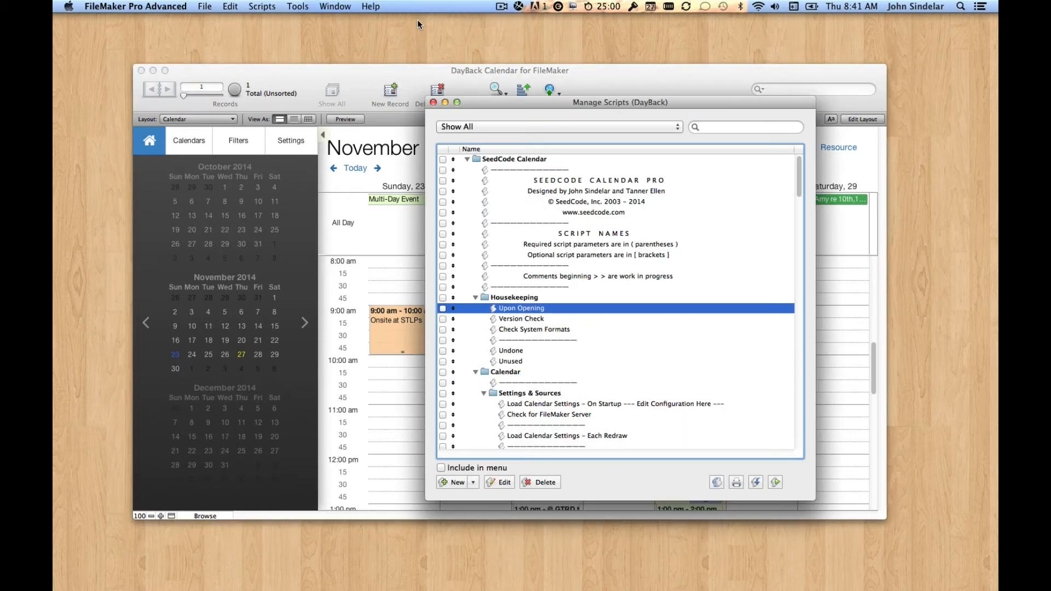
In 'Load Source Settings at Startup', change the $$sc_EditEventsInFileMaker Set Variable value to True.
scroll(down, 3)
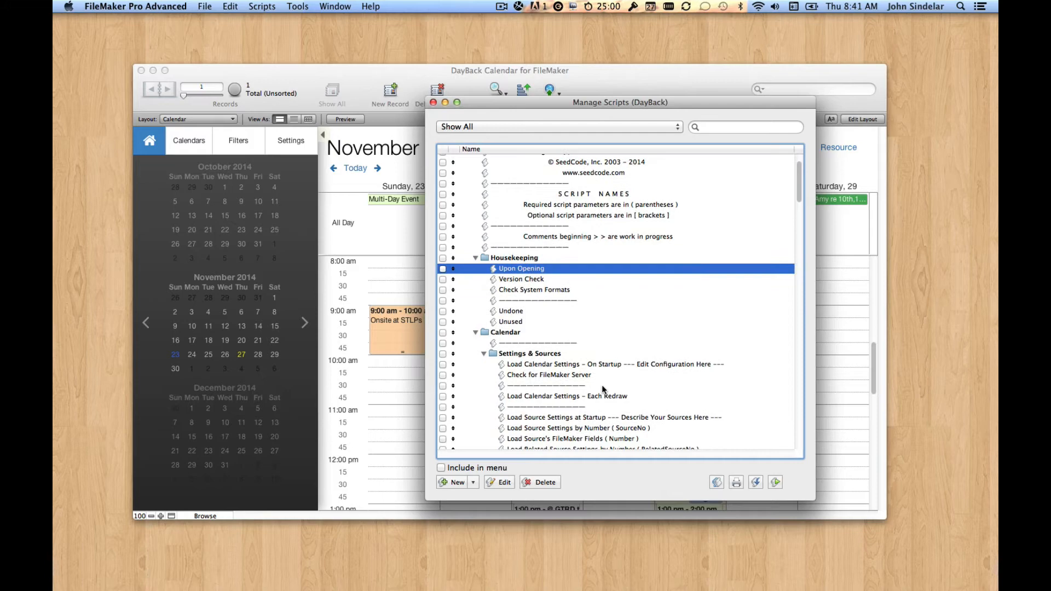
double_click(612, 417)
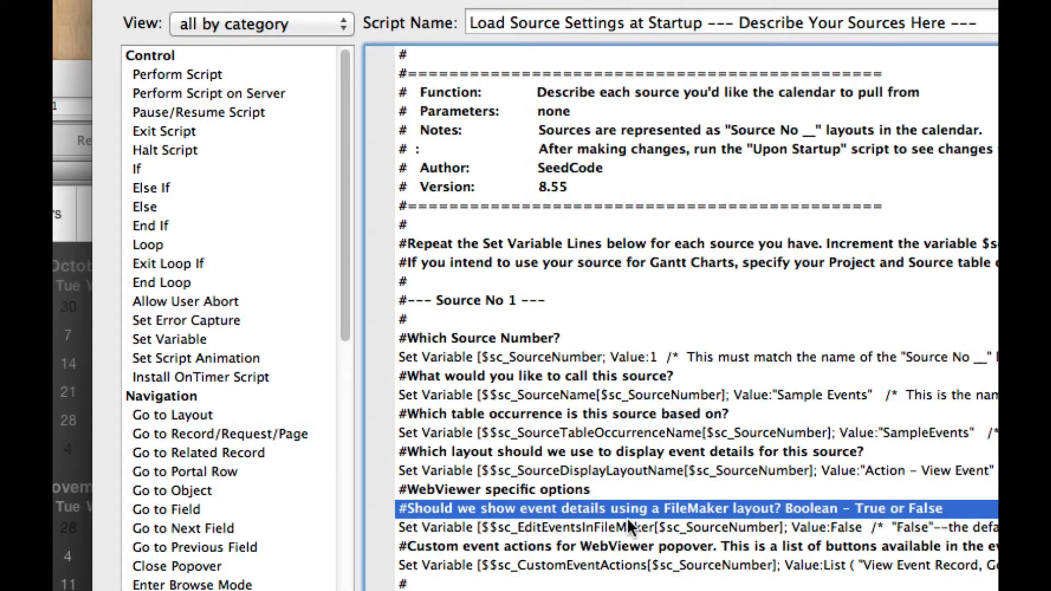
mouse_move(620, 533)
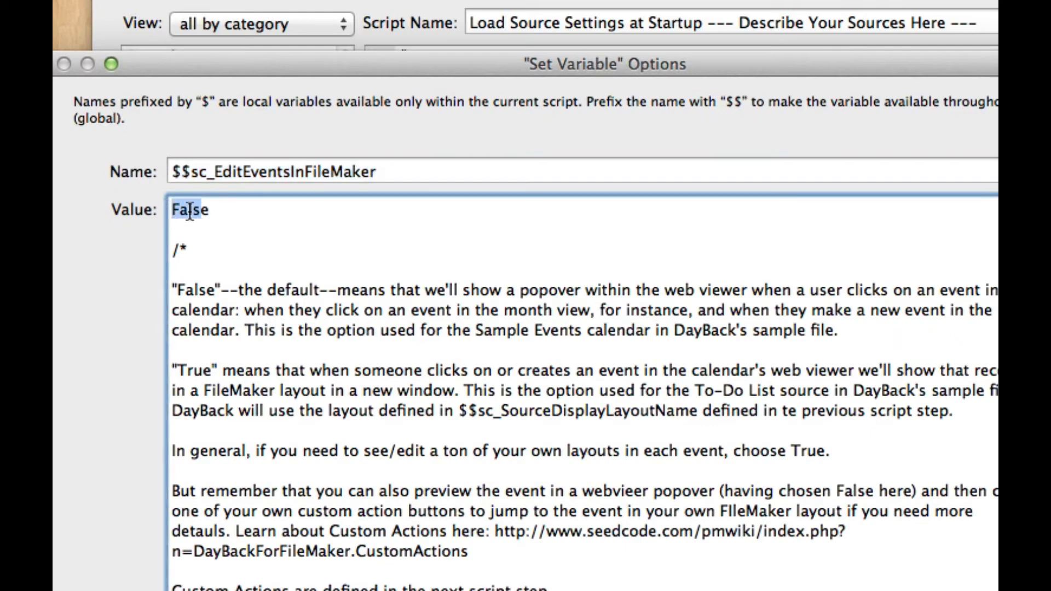
text(True)
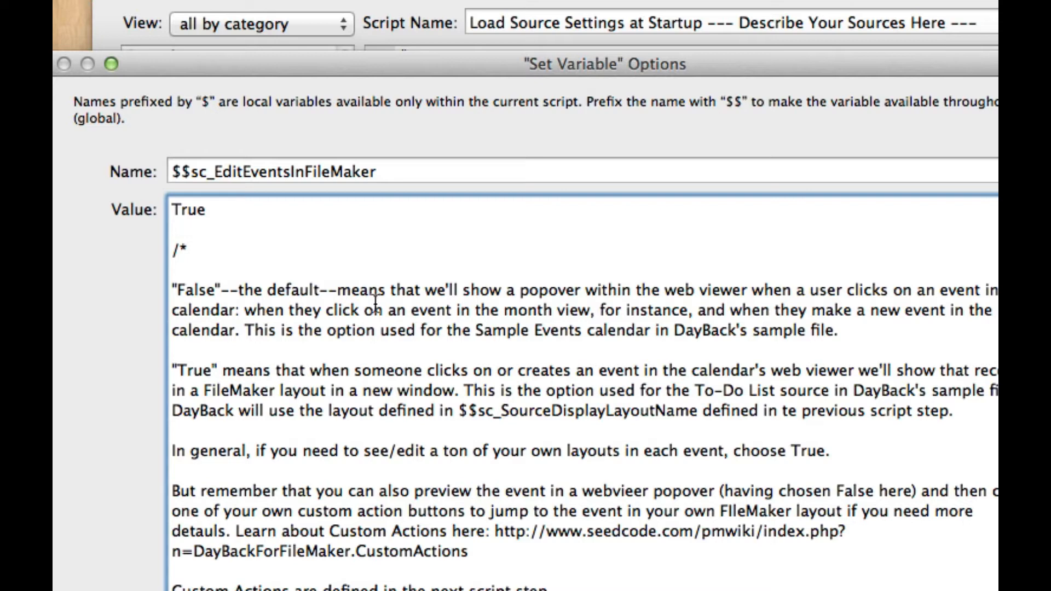
click(208, 211)
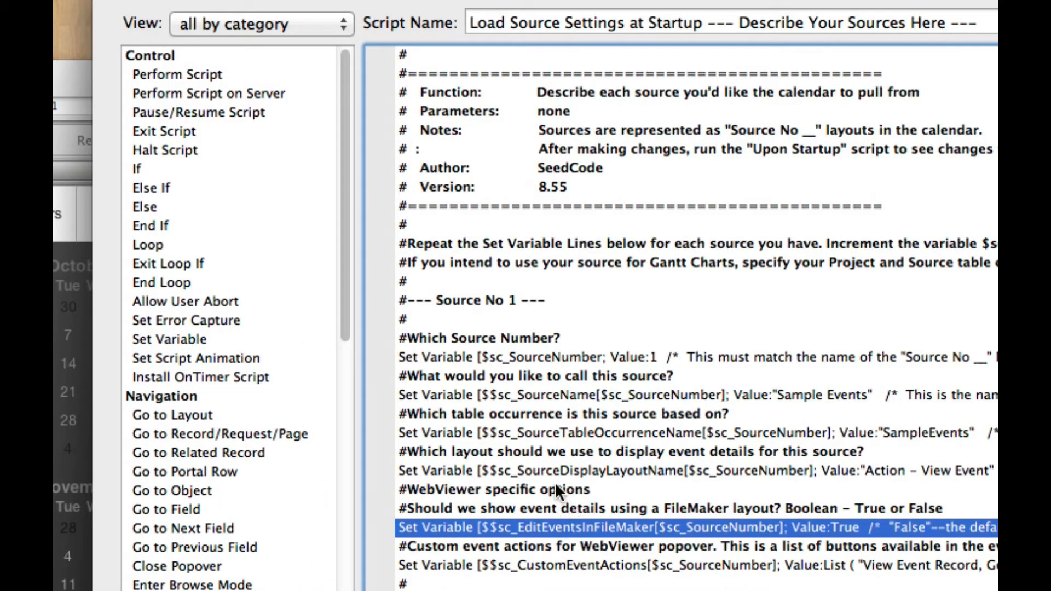
click(670, 471)
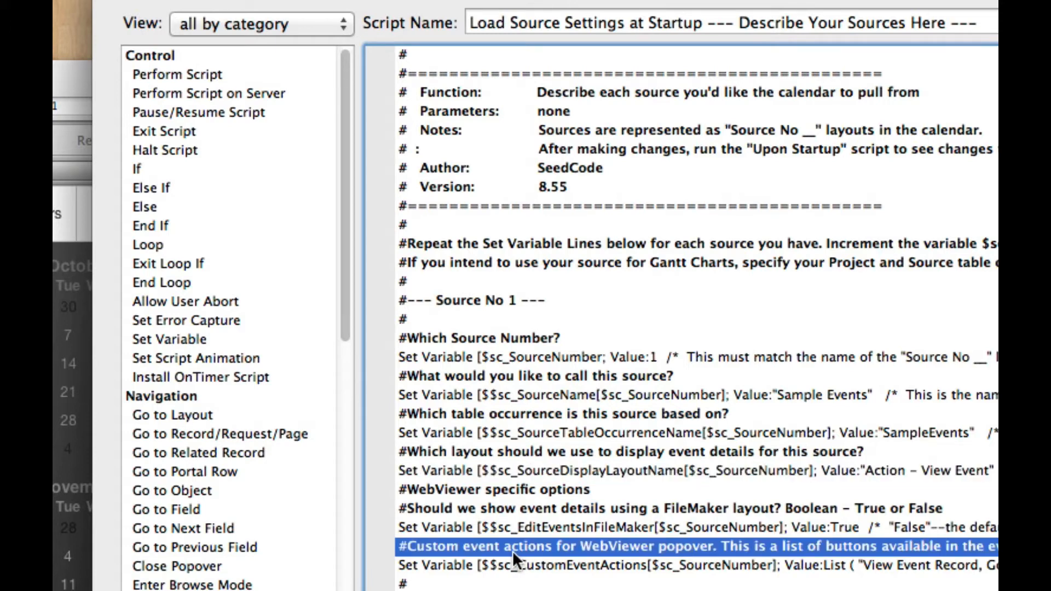
mouse_move(613, 566)
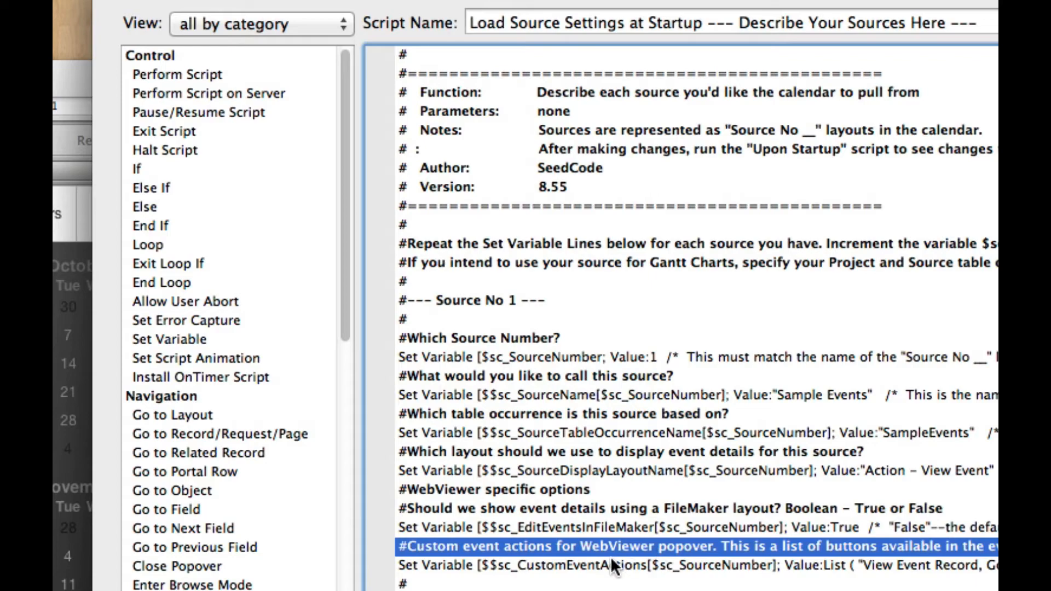
mouse_move(633, 580)
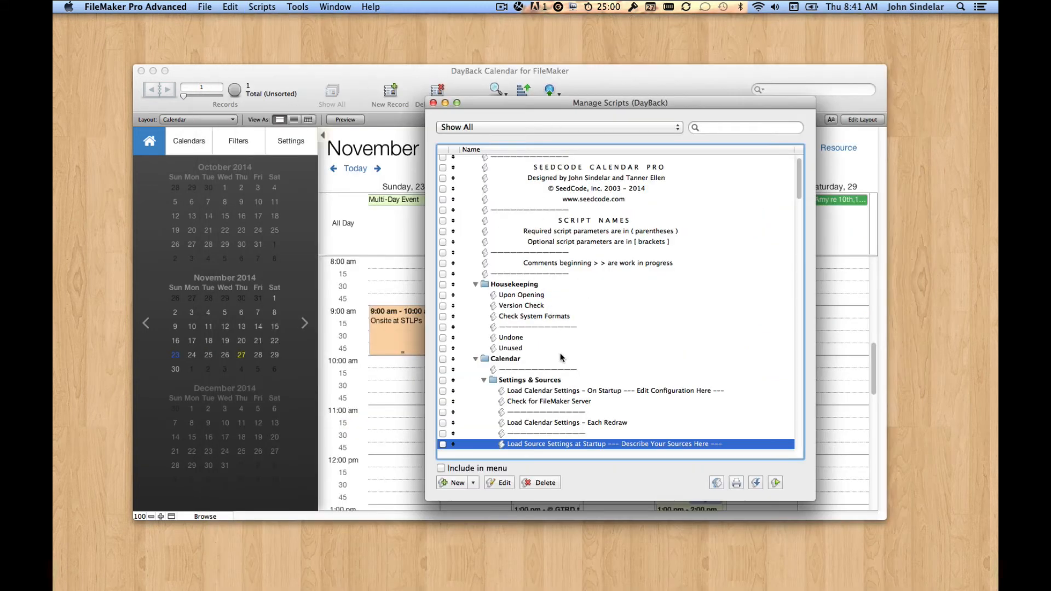
Perform the Upon Opening script so the setting applies and the November 2014 calendar reloads.
click(610, 390)
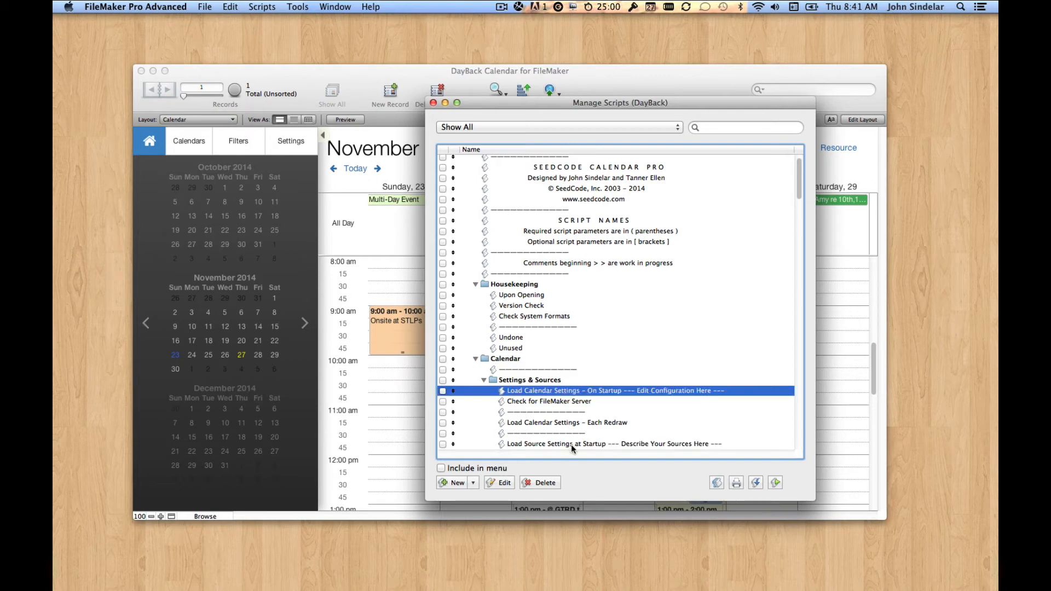
click(610, 444)
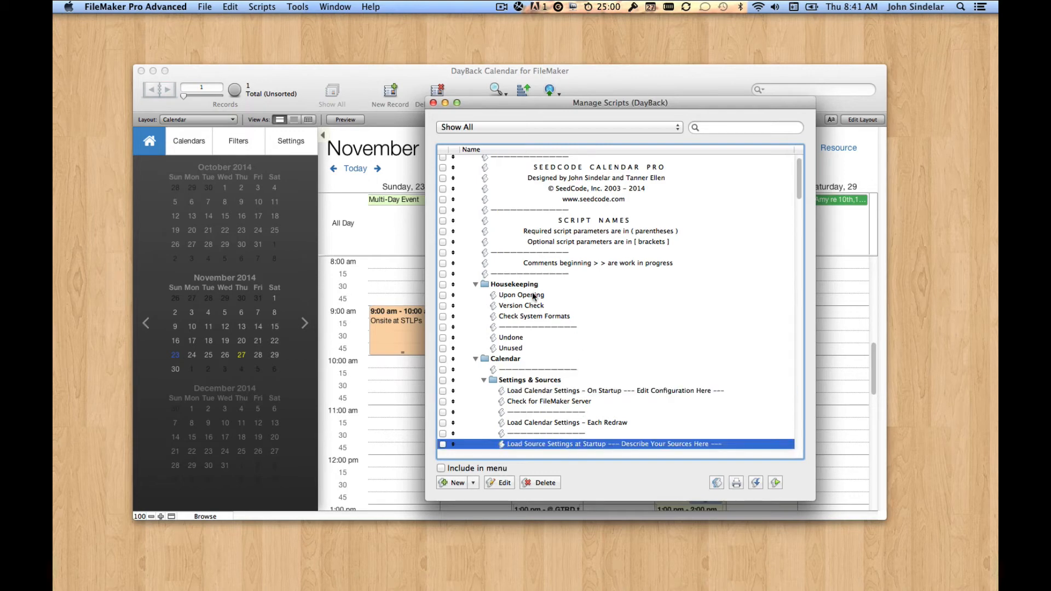
click(521, 295)
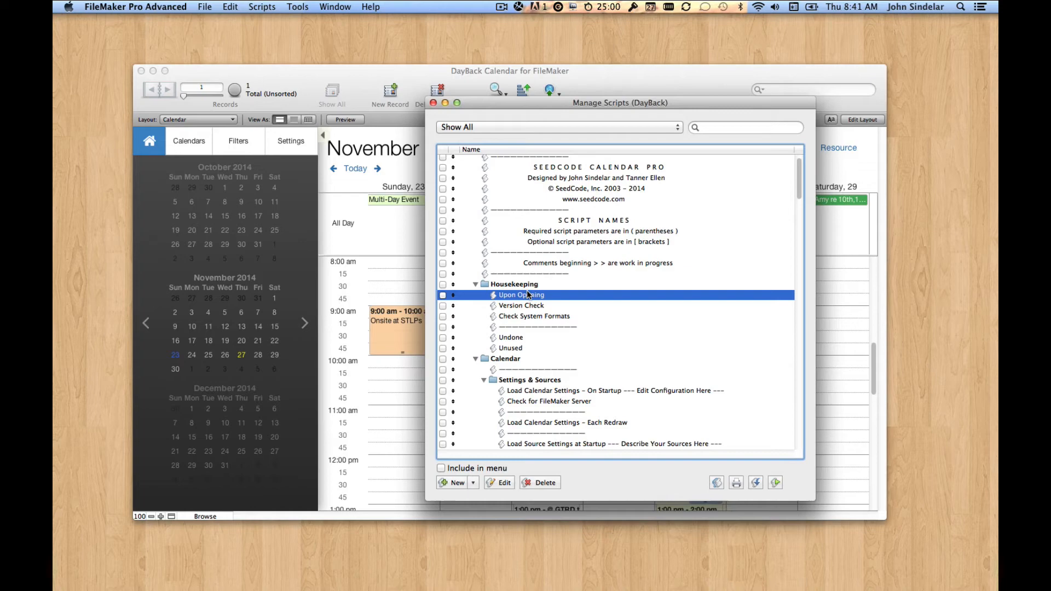
mouse_move(541, 322)
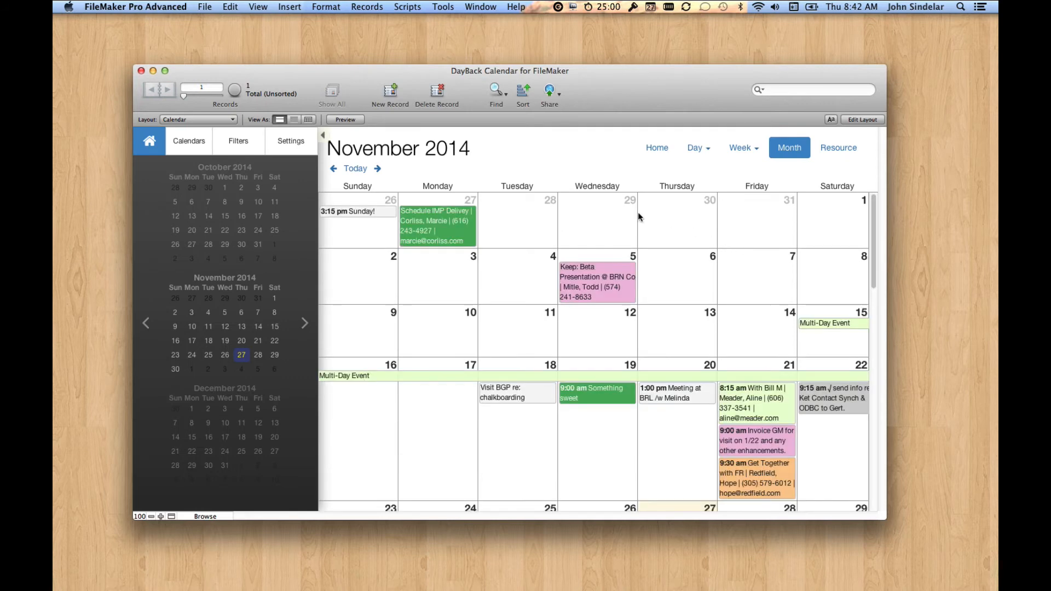
click(742, 148)
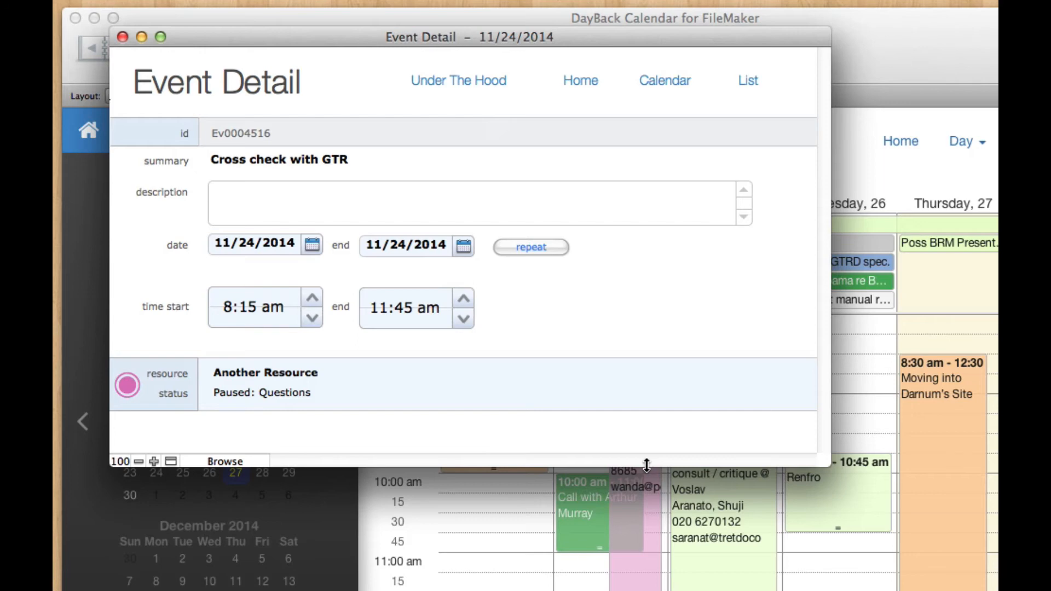
mouse_move(701, 560)
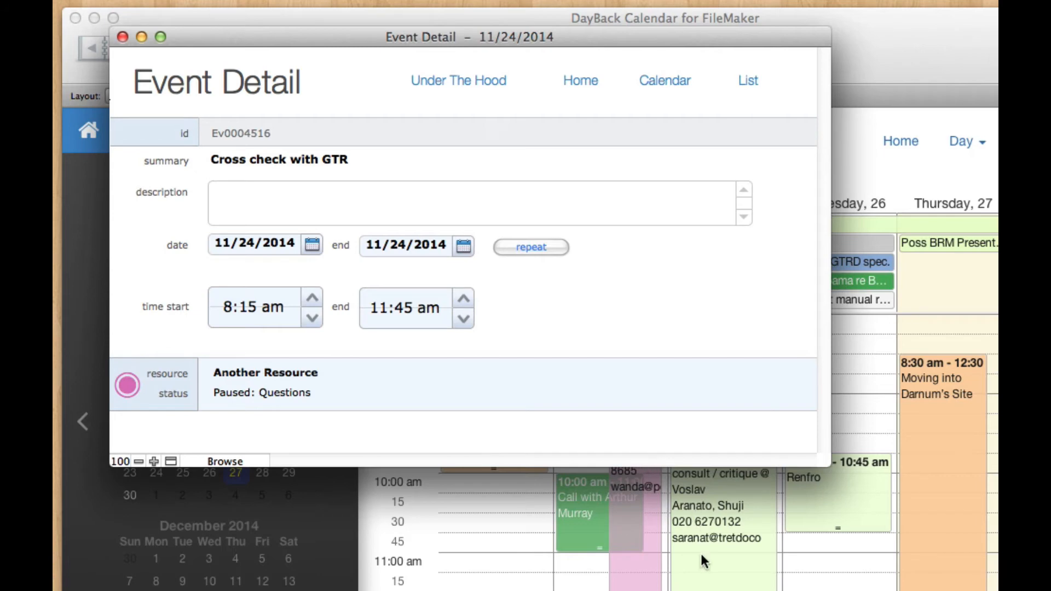
mouse_move(694, 555)
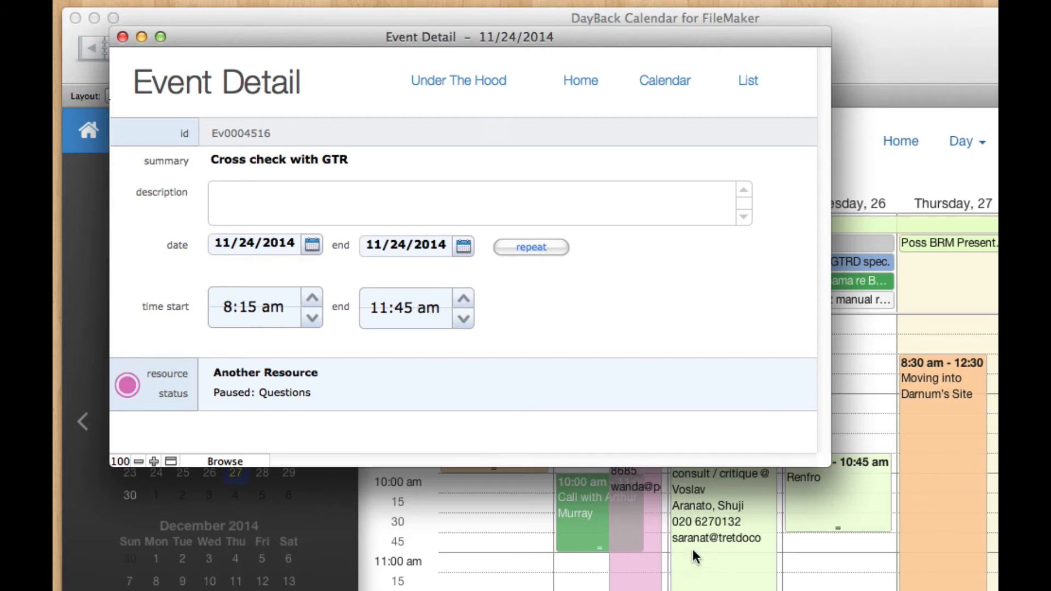
mouse_move(587, 378)
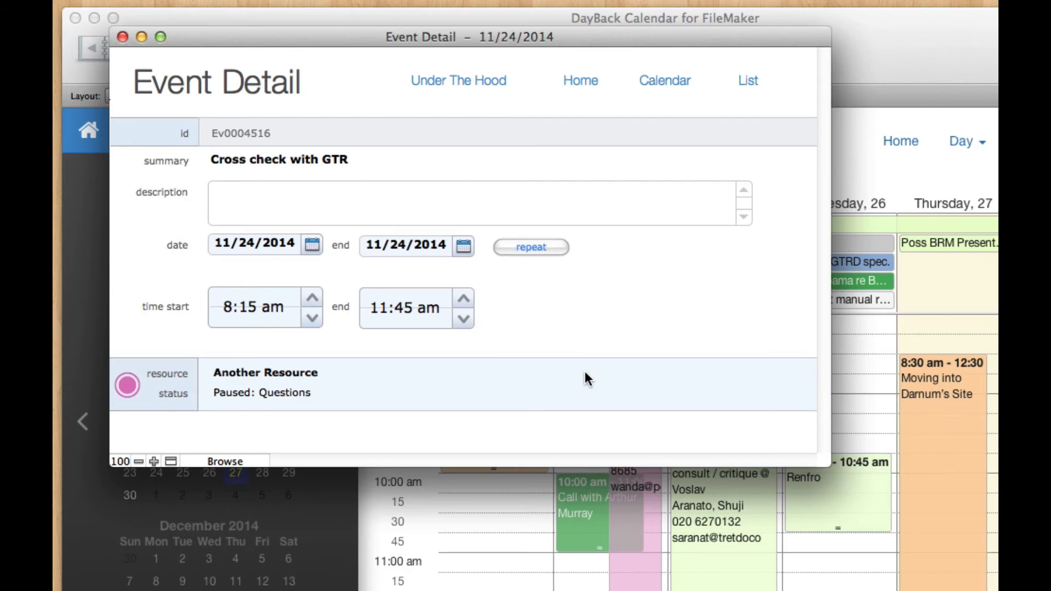
mouse_move(203, 155)
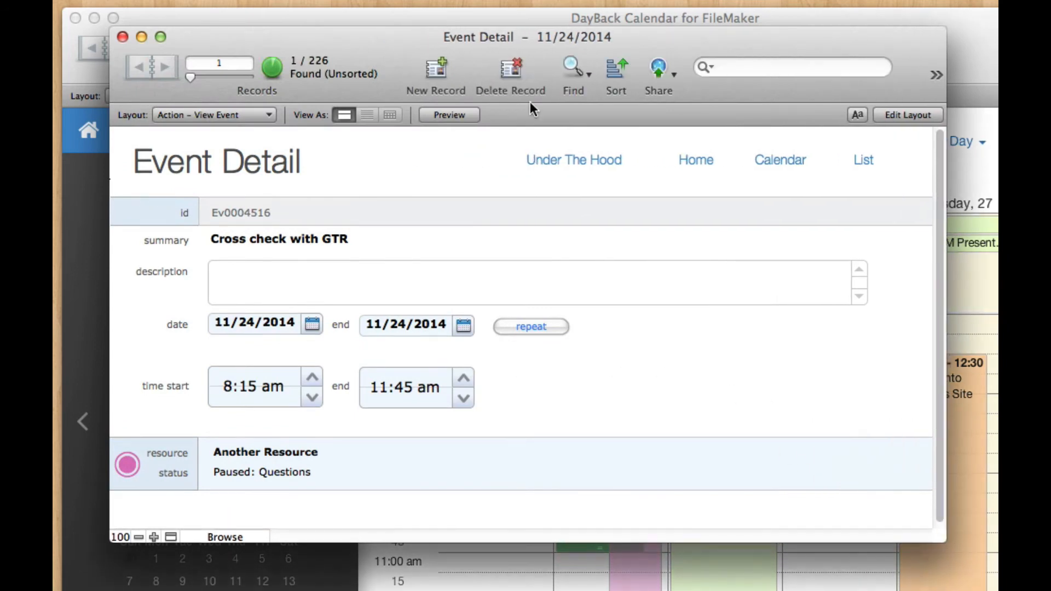
mouse_move(220, 120)
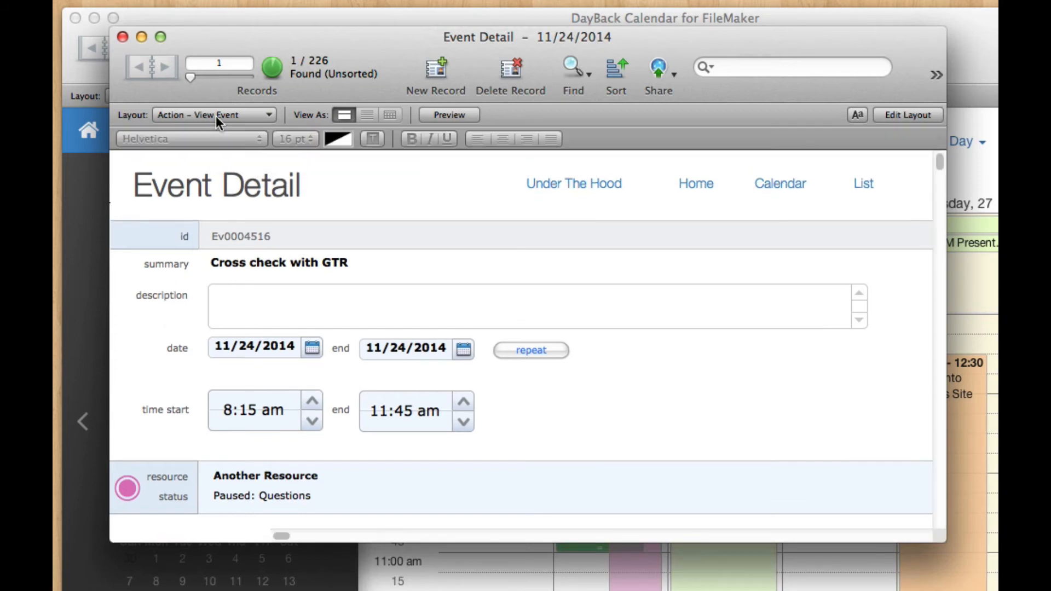
Copy the Close & Refresh Calendar button from the To-Do Details layout.
click(214, 114)
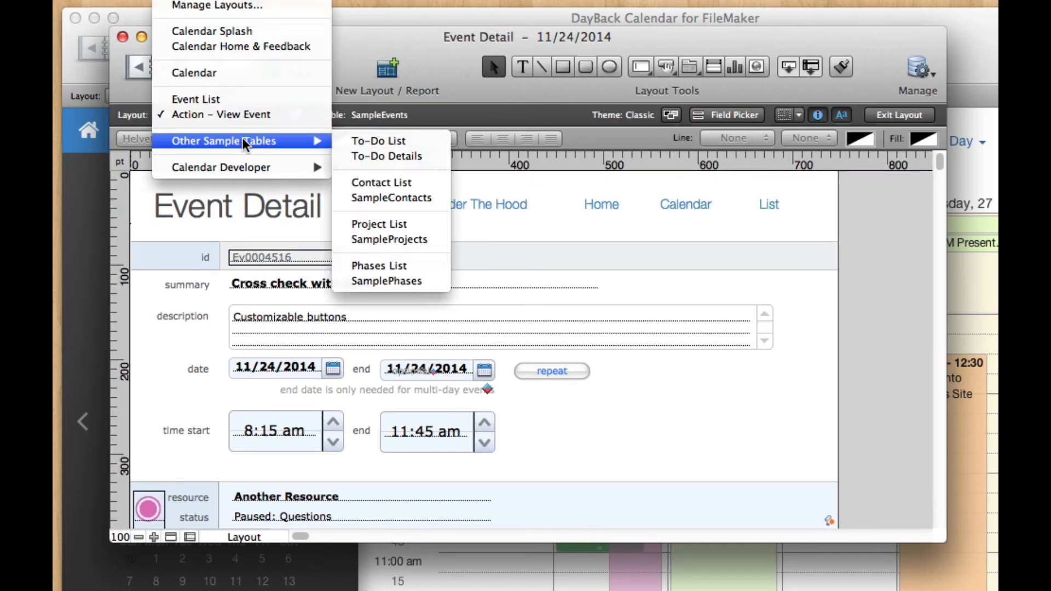
click(386, 156)
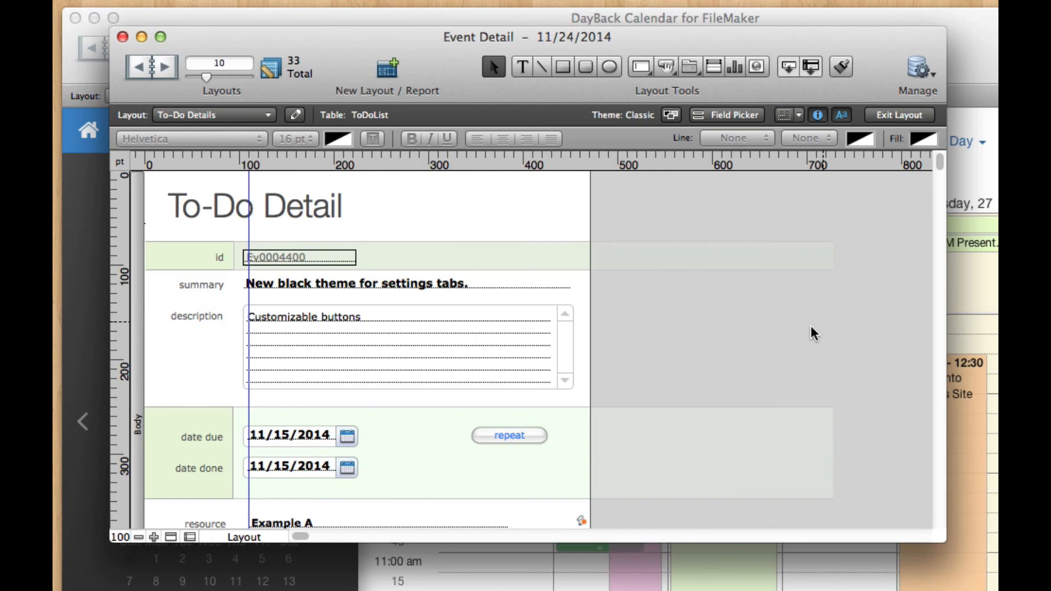
scroll(down, 3)
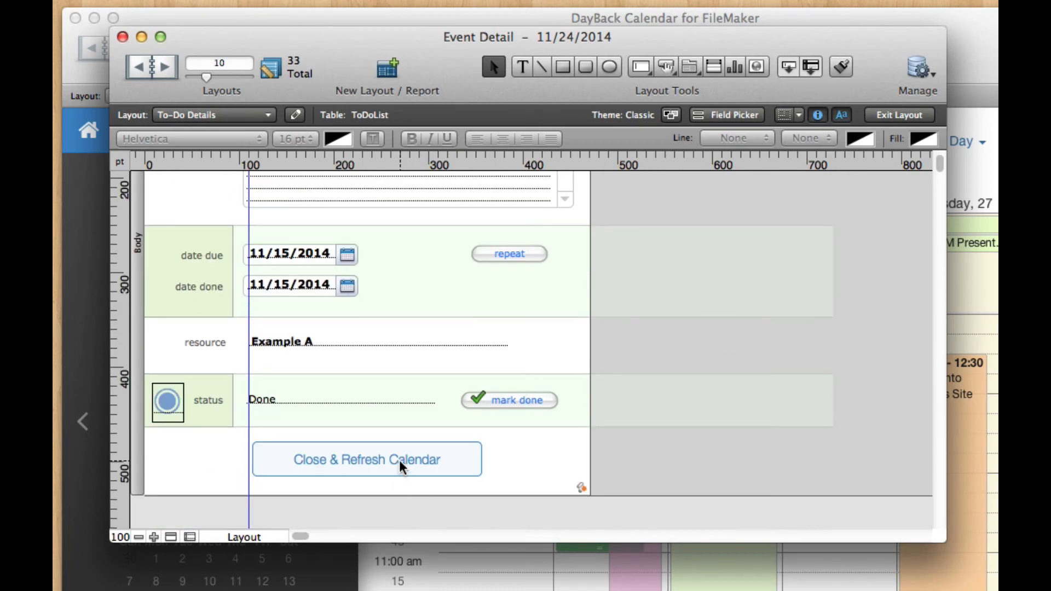
mouse_move(391, 416)
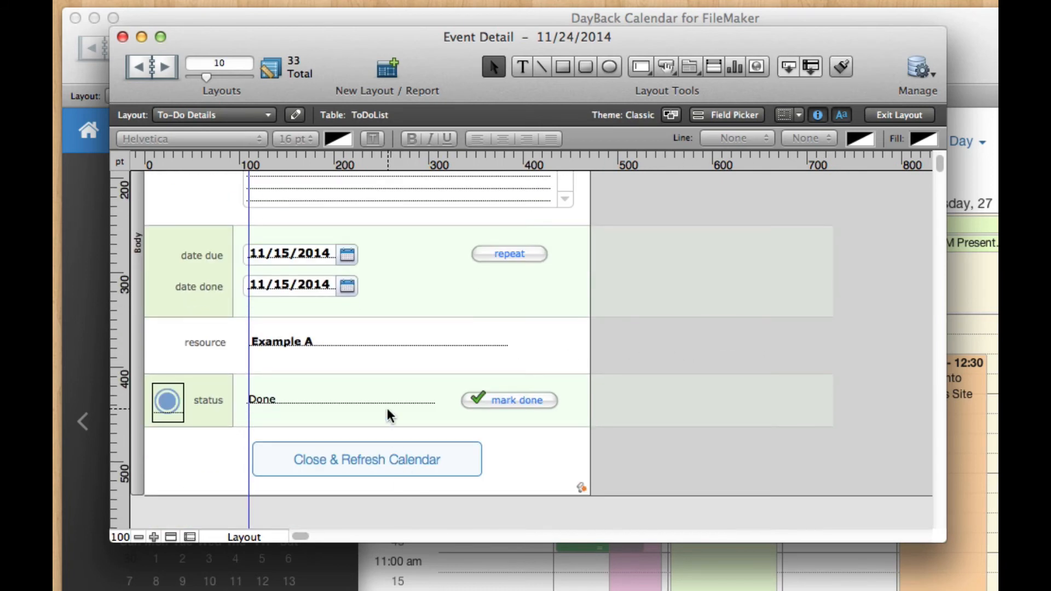
mouse_move(423, 461)
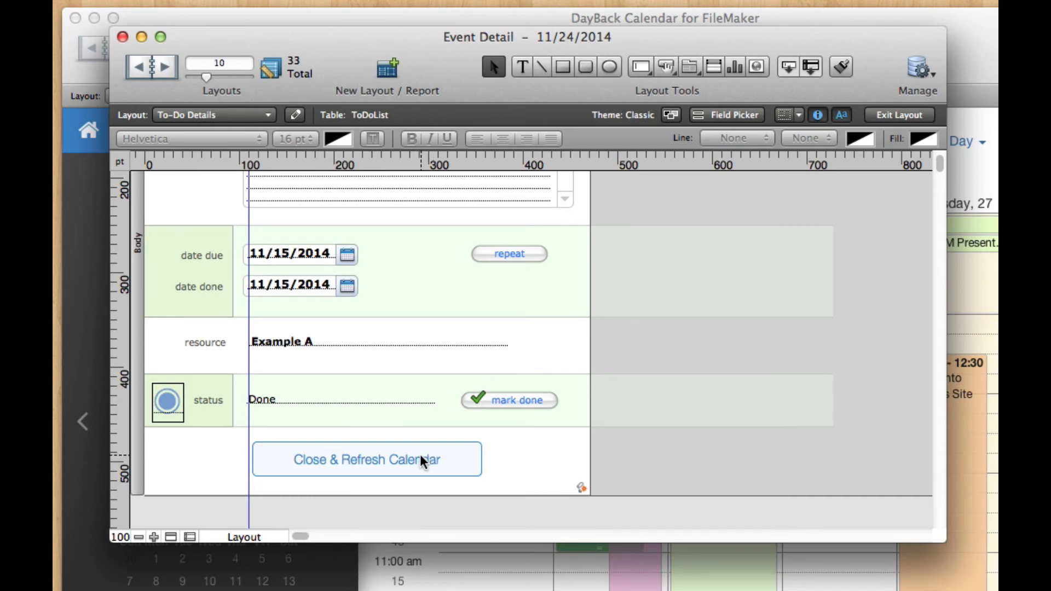
click(366, 459)
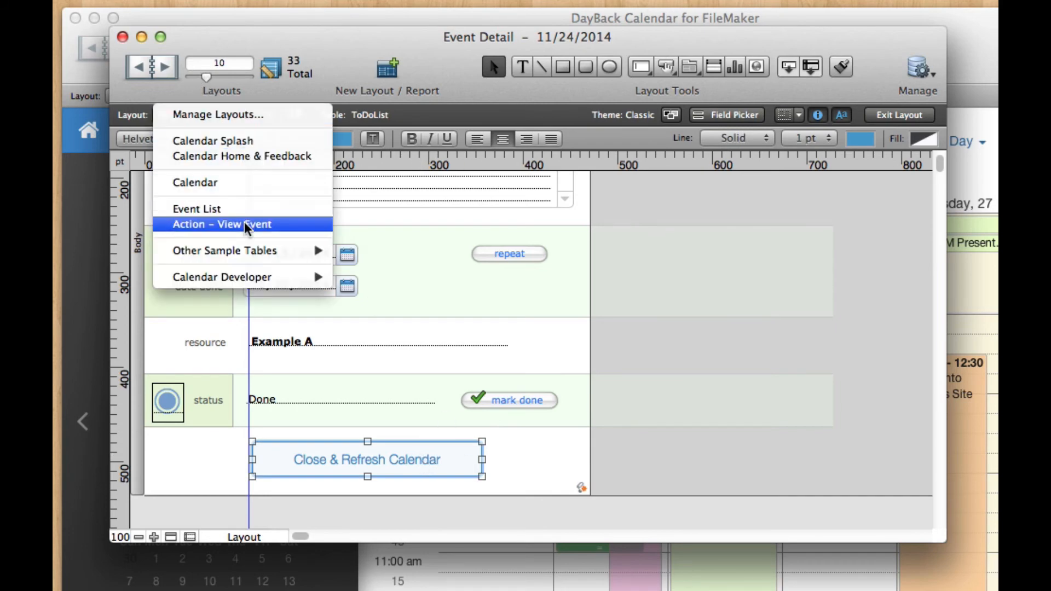
Paste the button into the Action - View Event layout below the status row.
click(222, 223)
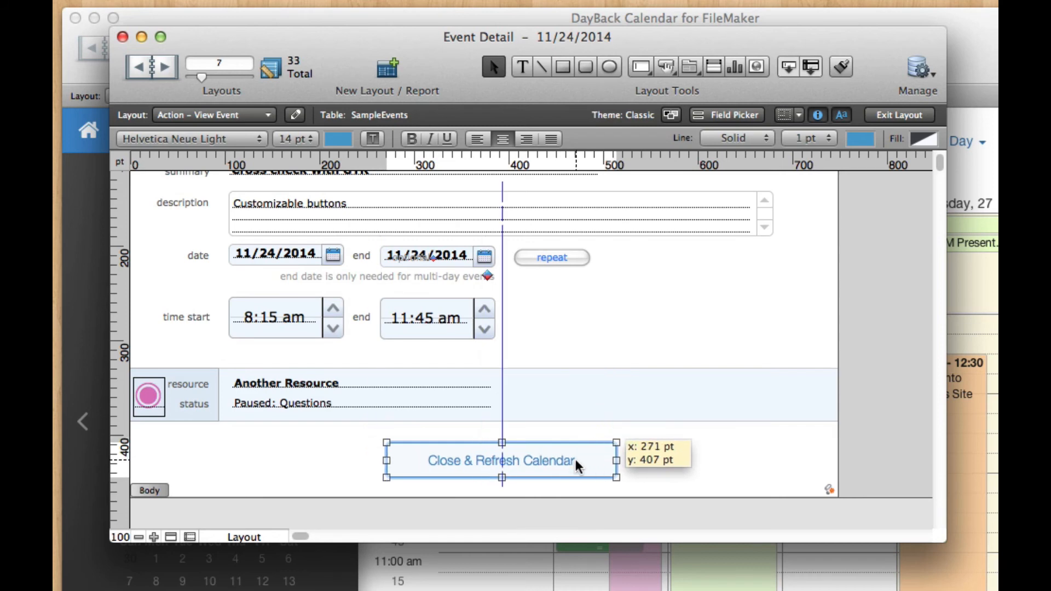
click(900, 115)
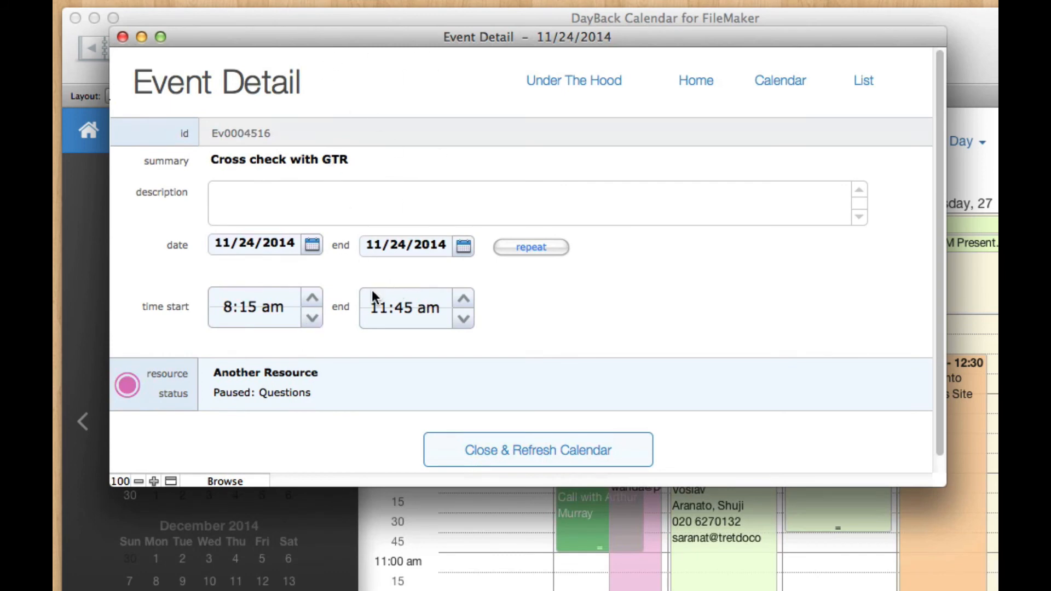
mouse_move(274, 381)
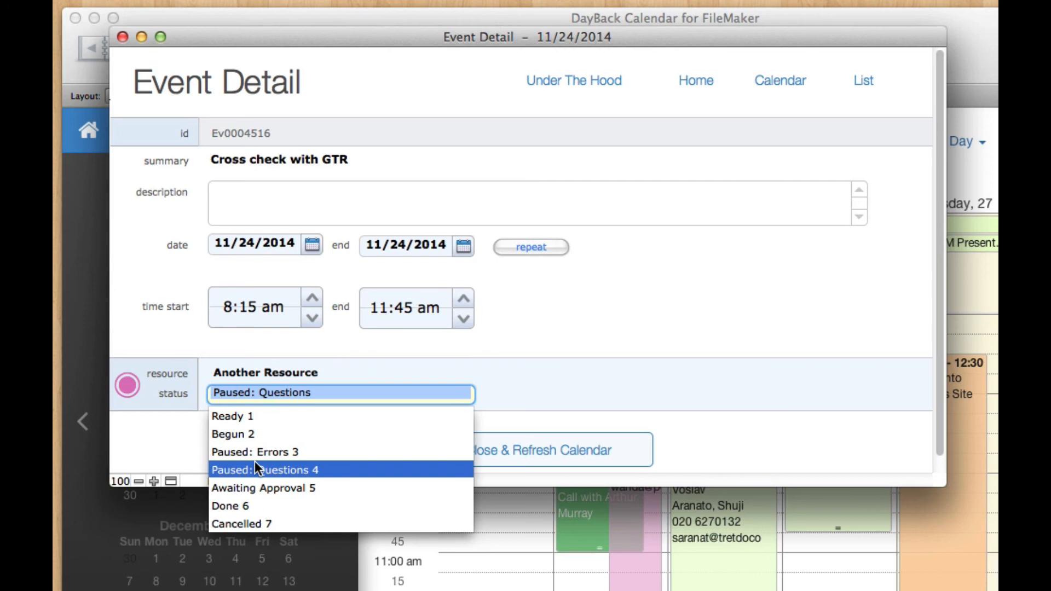
Set the Cross check with GTR event's status to Cancelled and close via Close & Refresh Calendar.
click(264, 487)
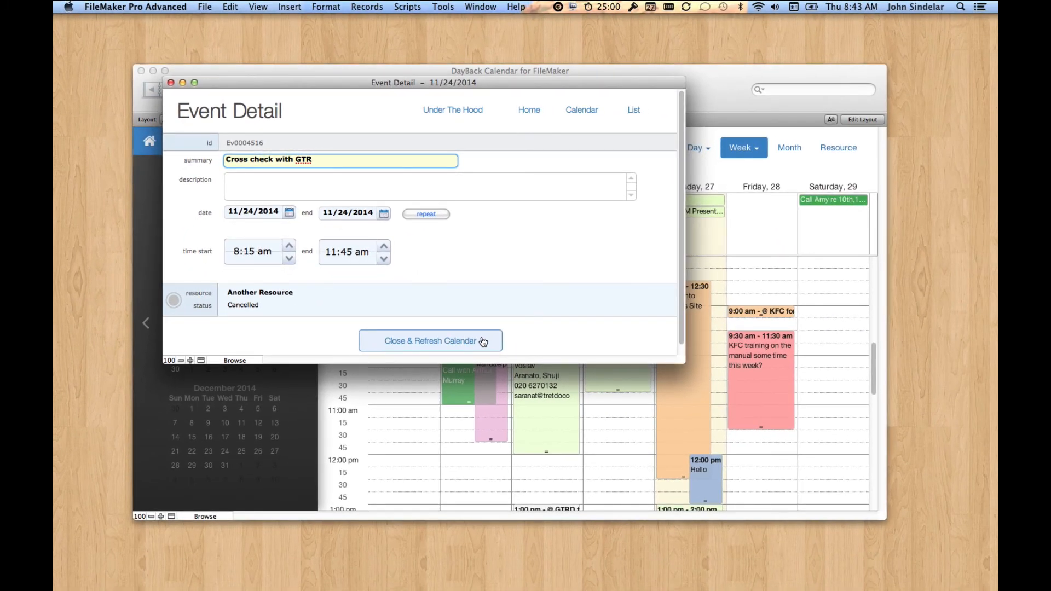
mouse_move(381, 156)
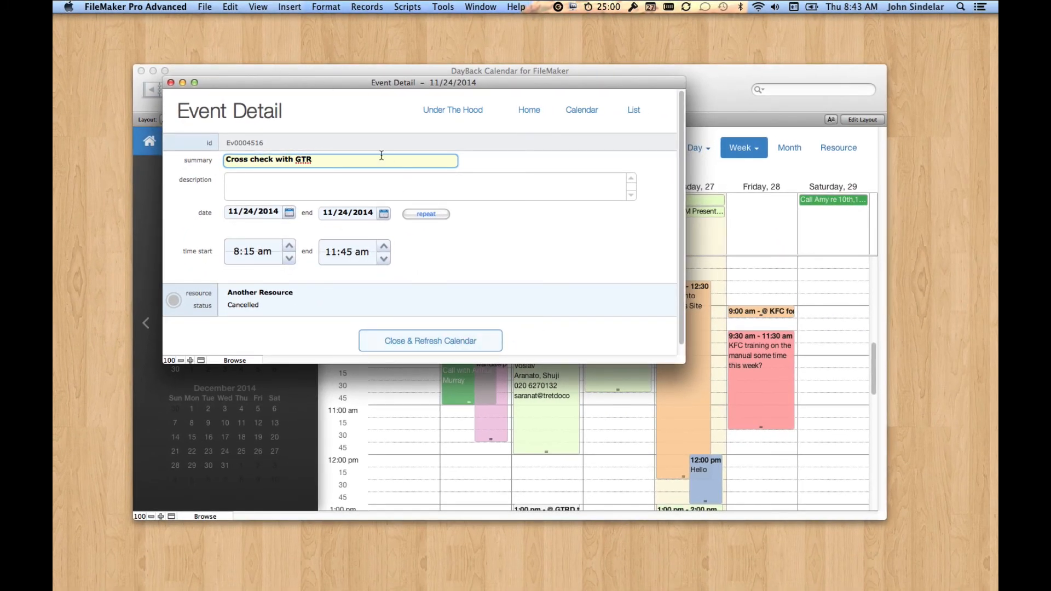
mouse_move(767, 193)
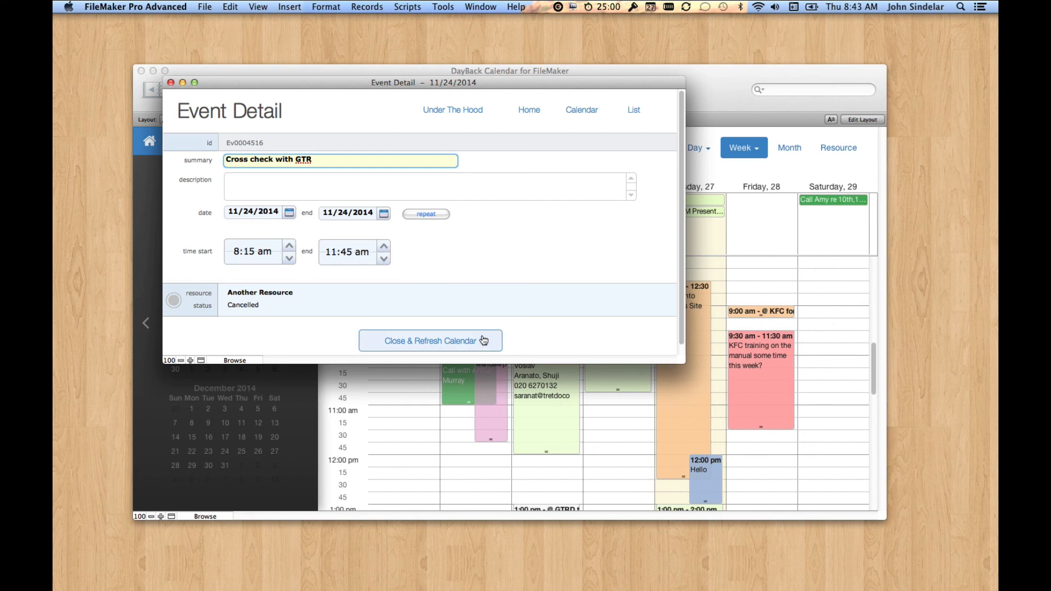
click(429, 340)
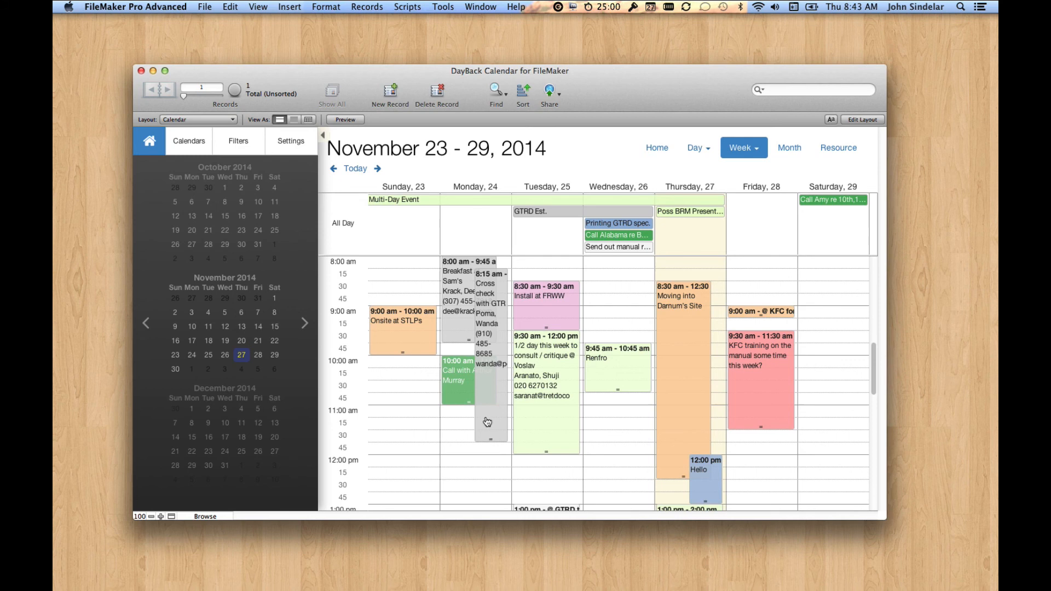
Reopen the Cross check with GTR event on Monday the 24th to show its Cancelled detail.
right_click(502, 248)
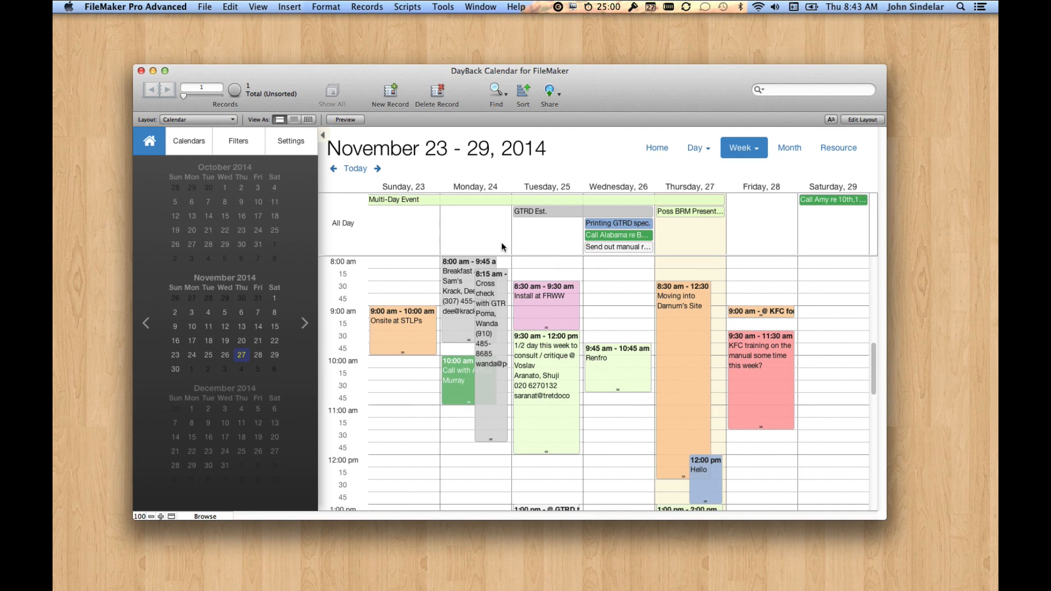
mouse_move(545, 348)
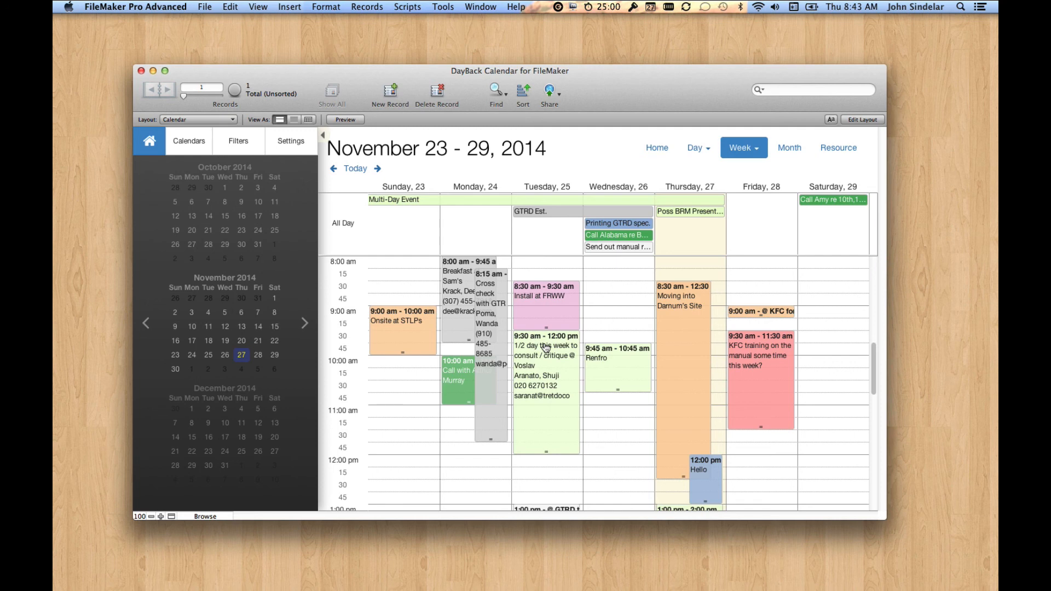
mouse_move(487, 234)
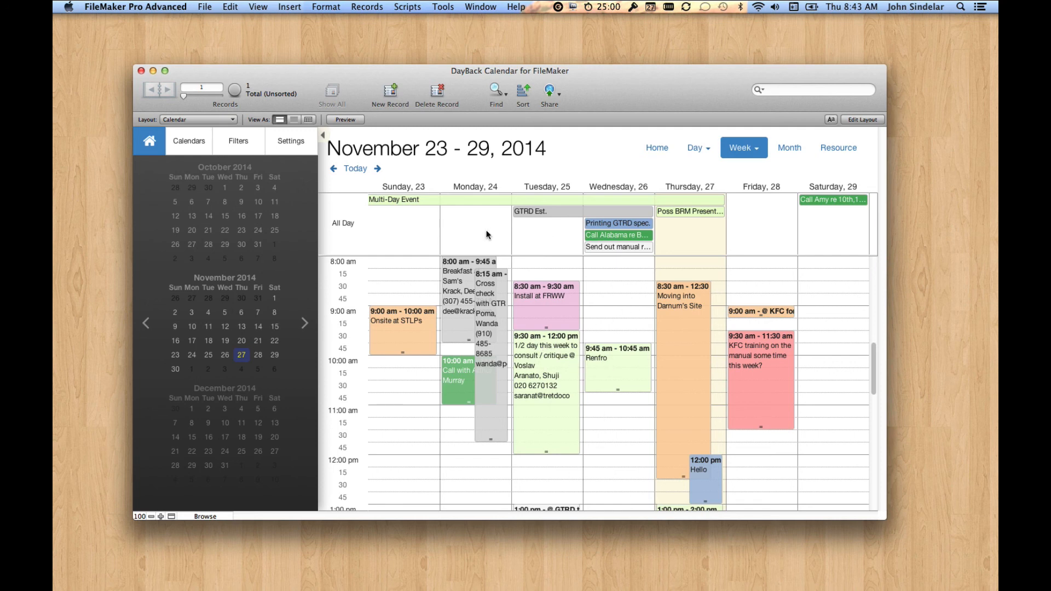
mouse_move(491, 297)
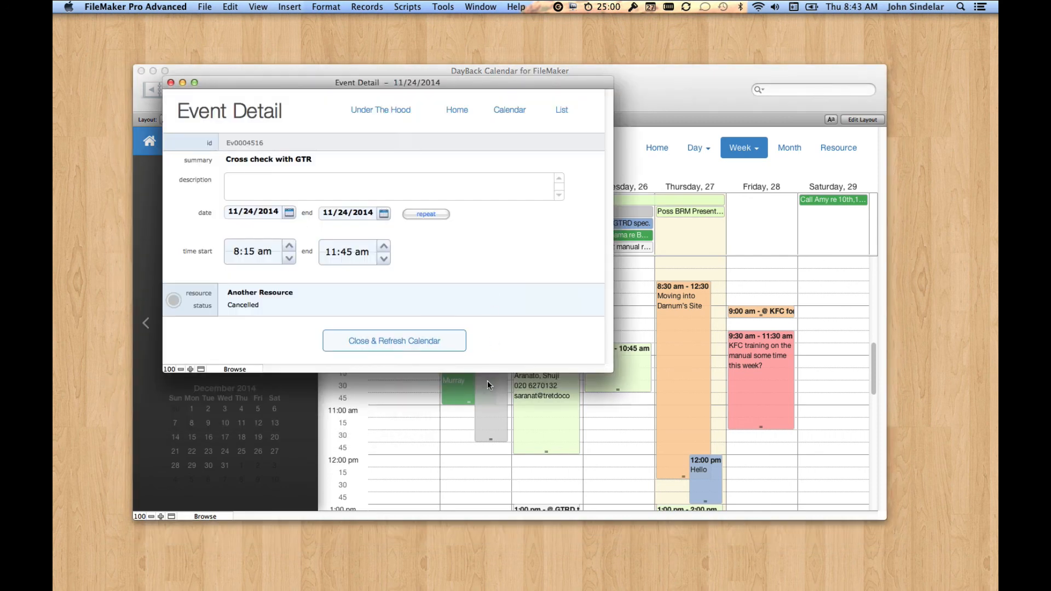
mouse_move(570, 311)
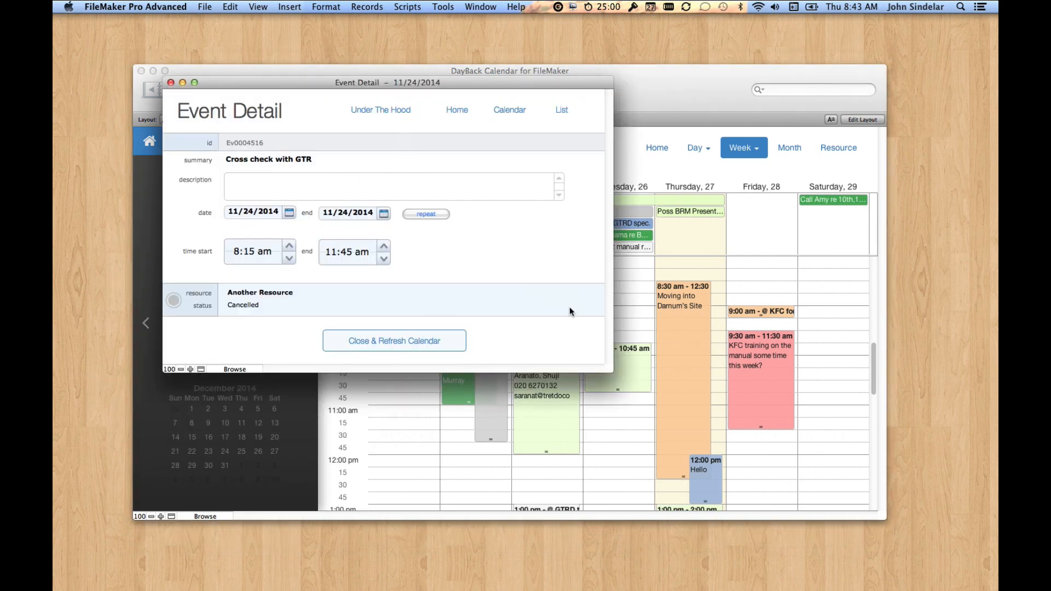